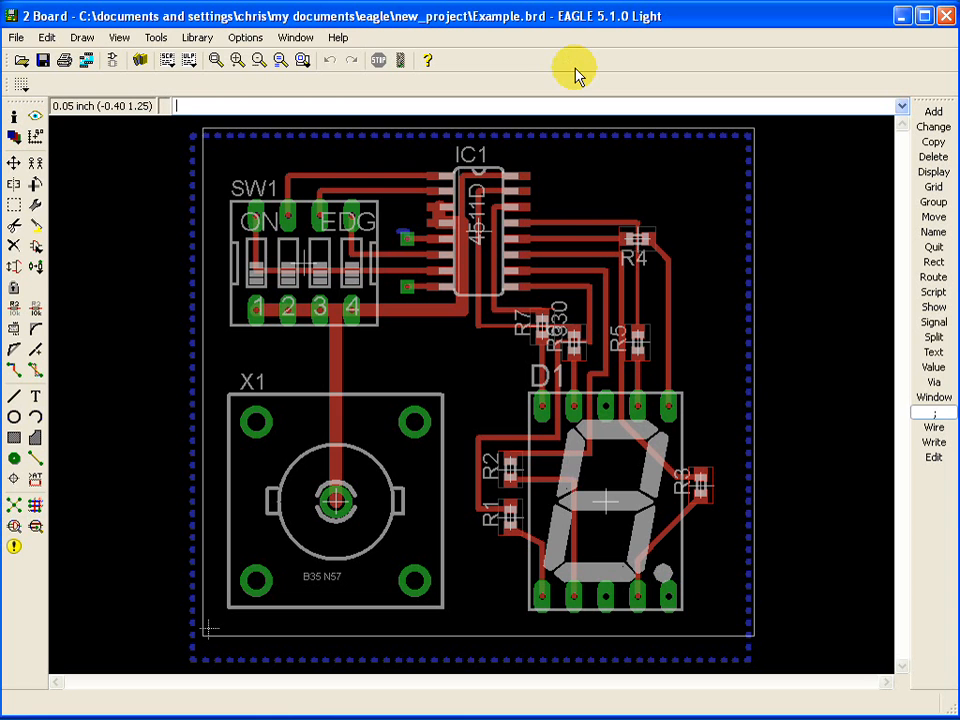
mouse_move(208, 200)
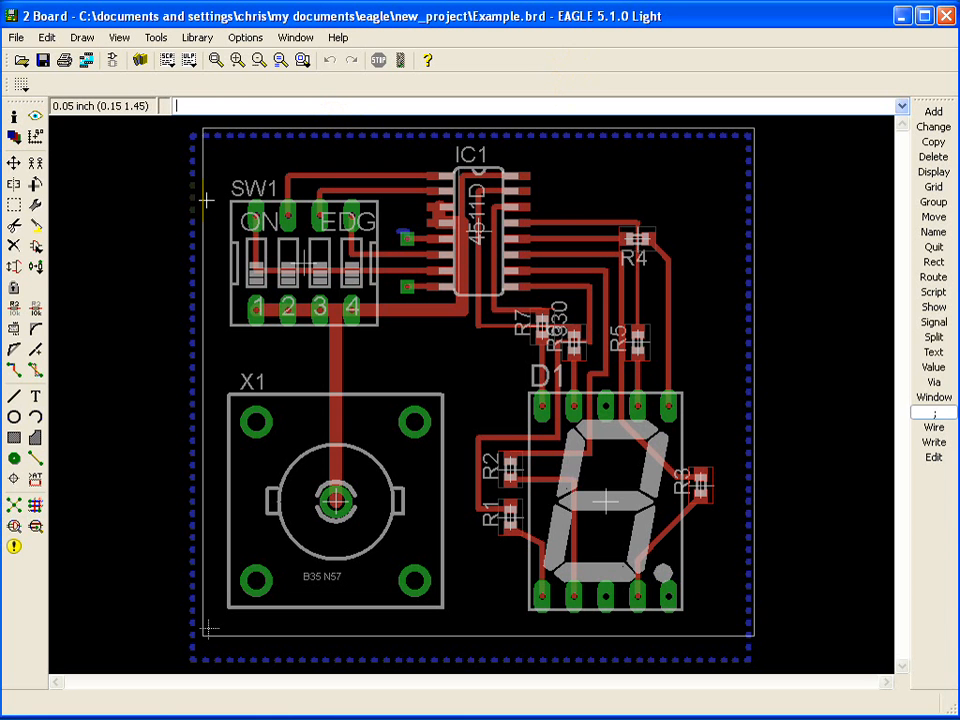
mouse_move(180, 124)
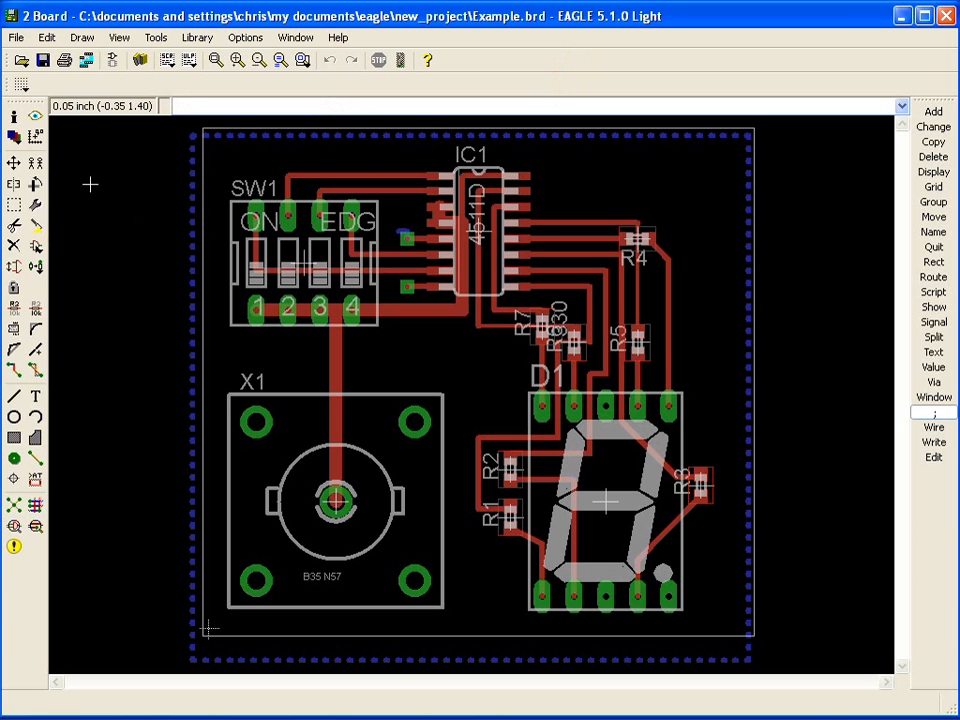
mouse_move(136, 188)
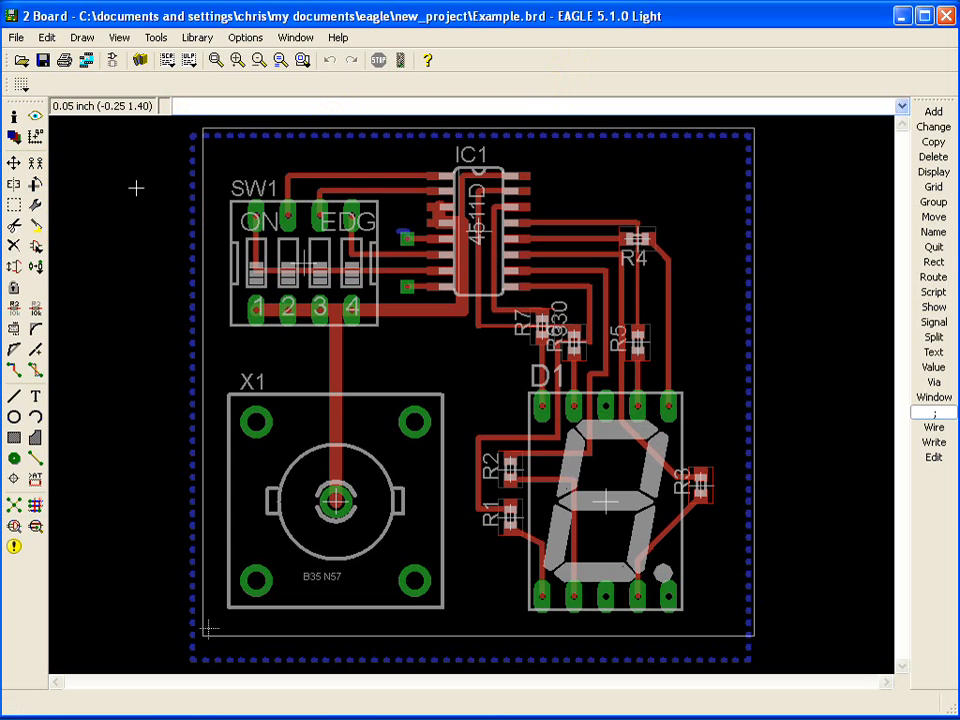
mouse_move(156, 176)
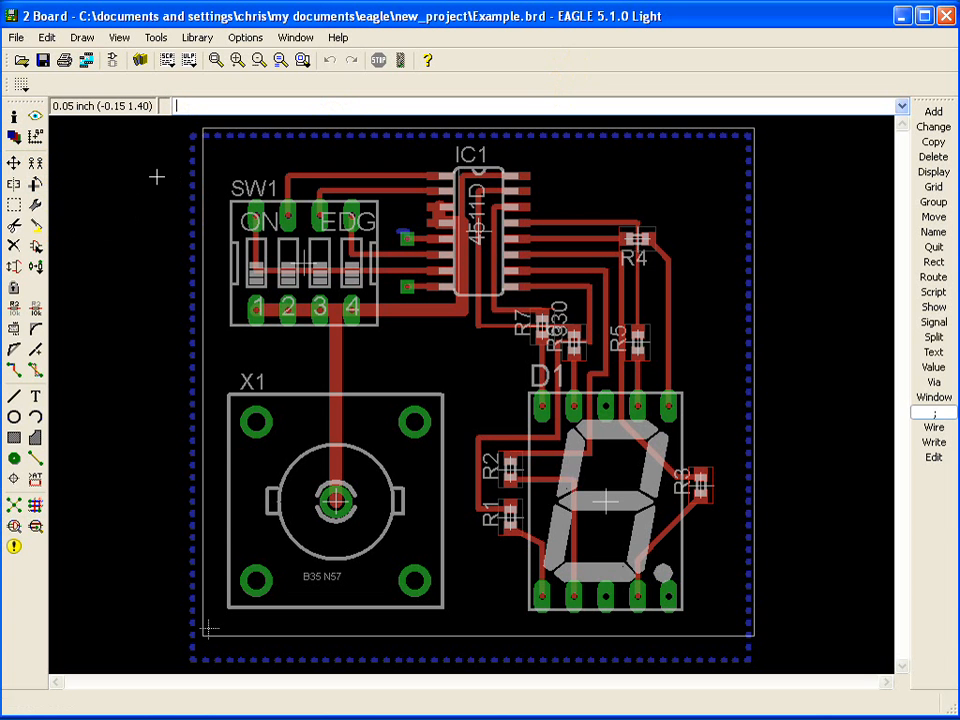
mouse_move(144, 196)
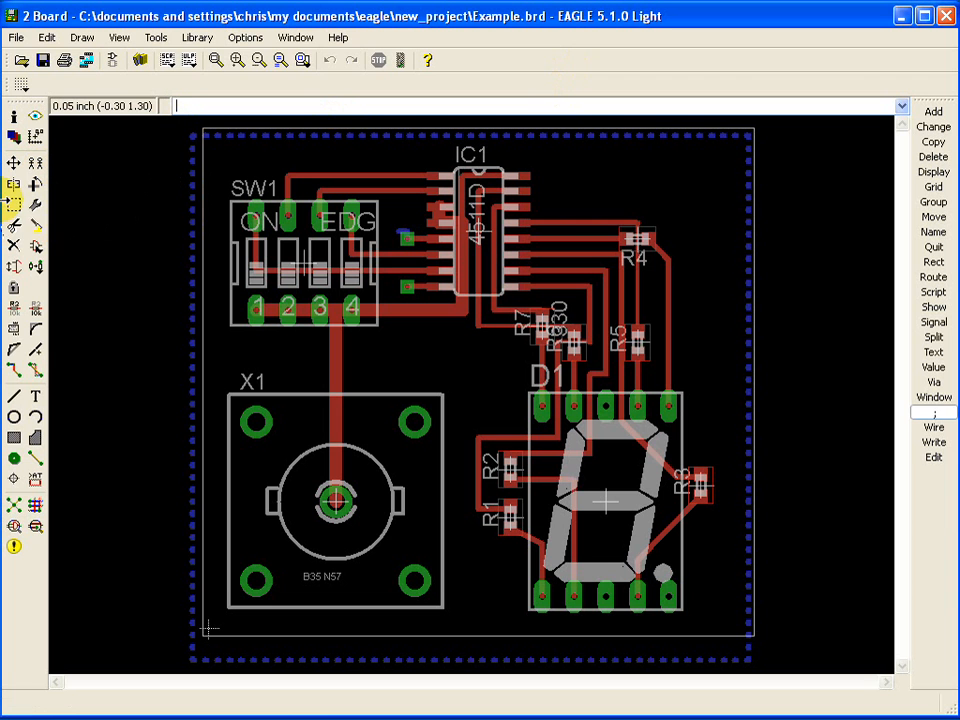
Select the entire Example board layout as a group with a rectangle drag.
left_click(932, 202)
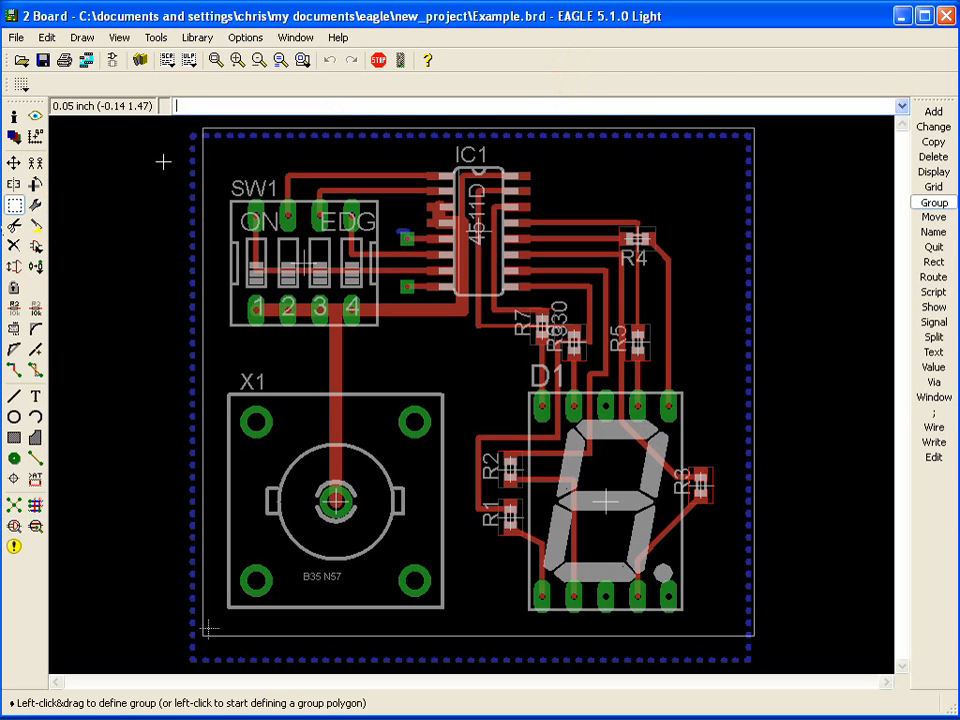
mouse_move(270, 192)
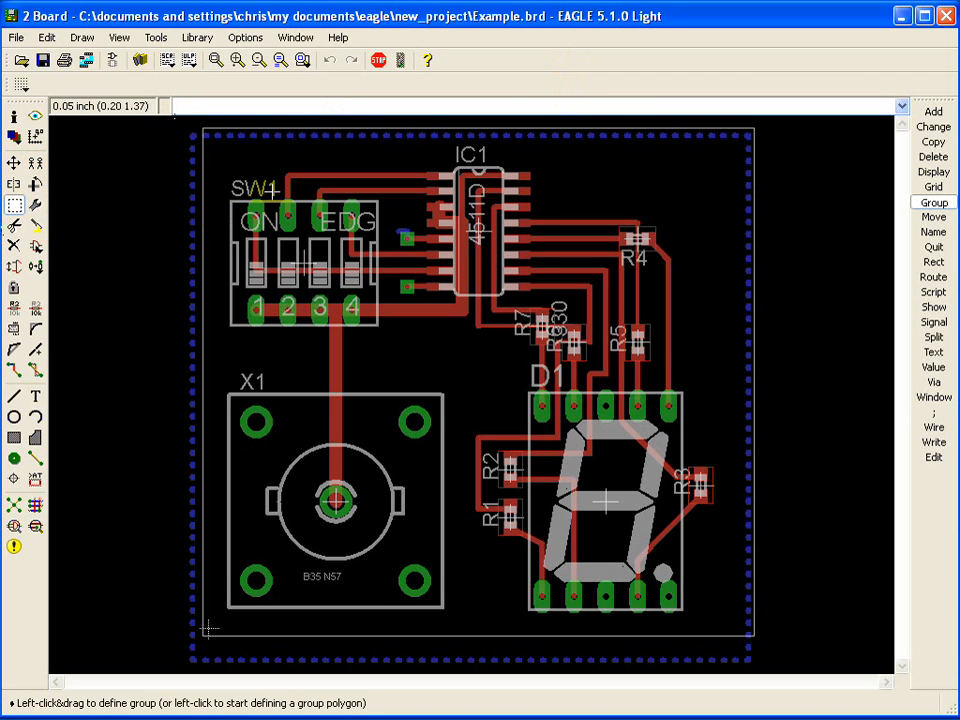
mouse_move(172, 120)
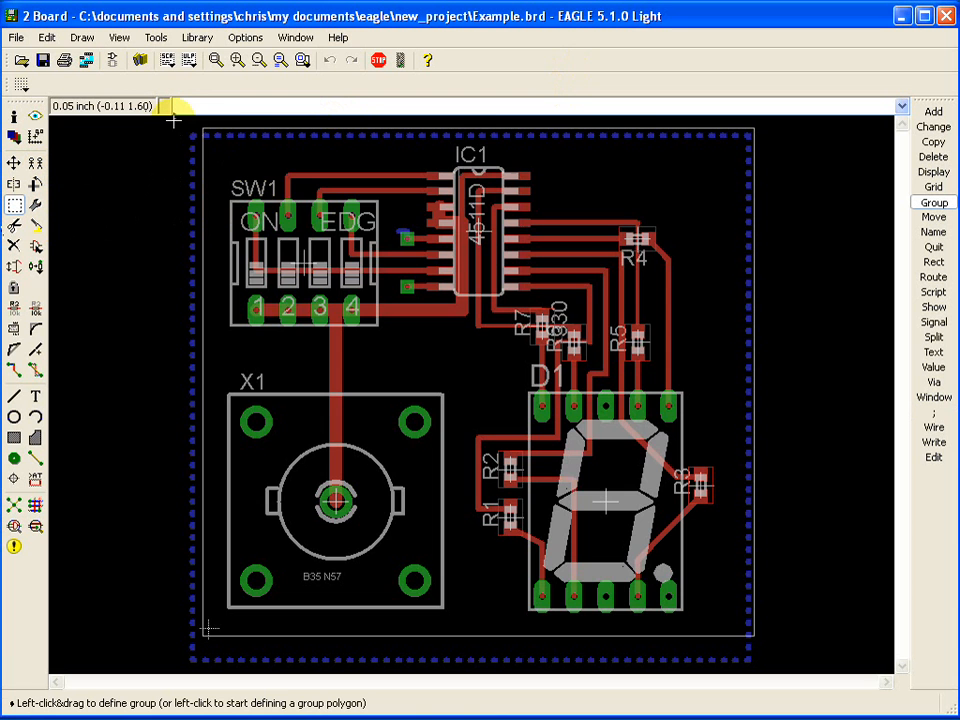
left_click_drag(176, 120, 650, 550)
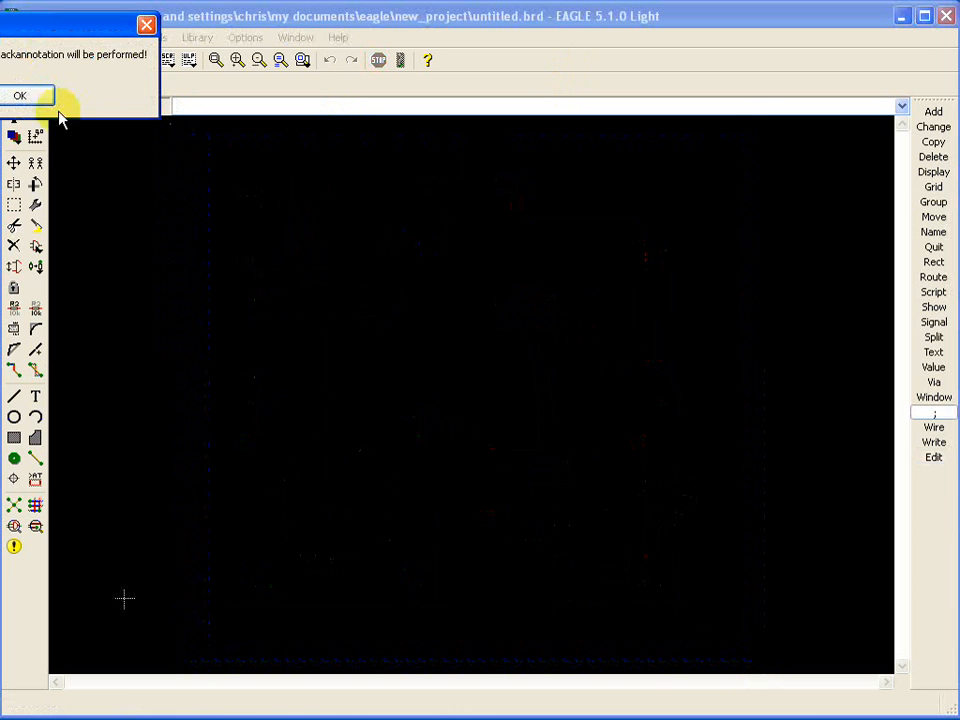
Dismiss the backannotation warning on the new blank board.
left_click(20, 96)
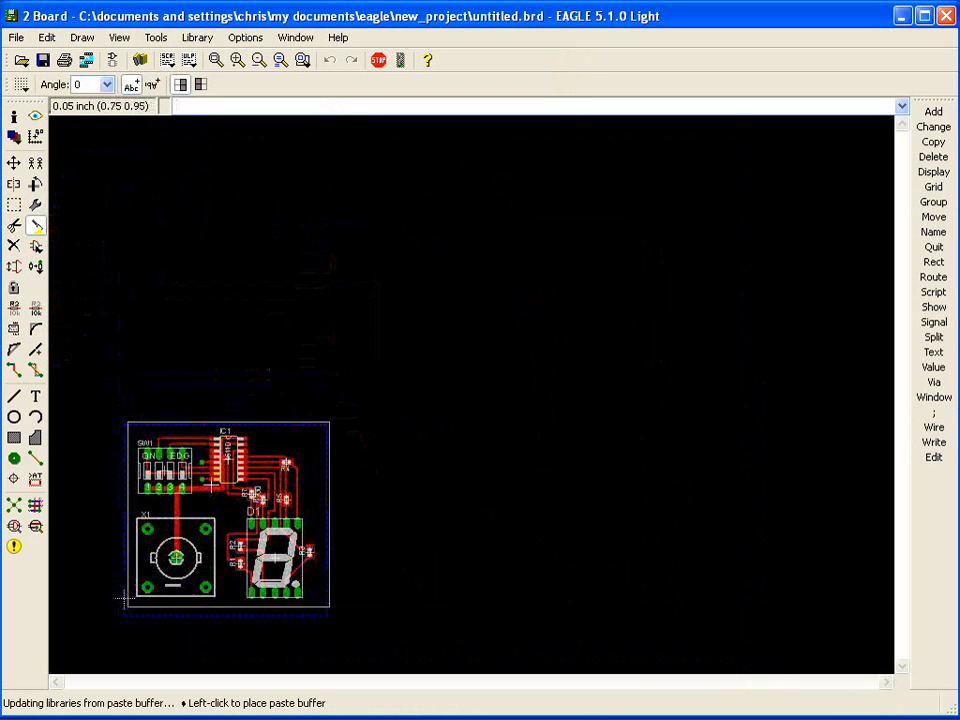
mouse_move(210, 478)
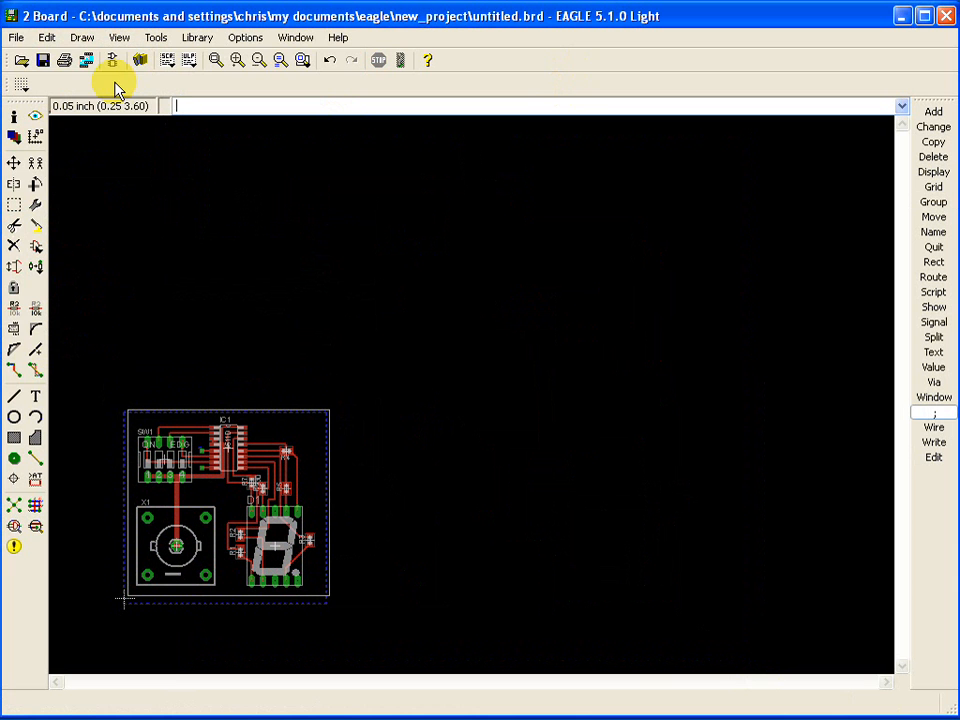
Save the untitled board under a new name starting 'Cop' in the New_Project folder.
left_click(16, 36)
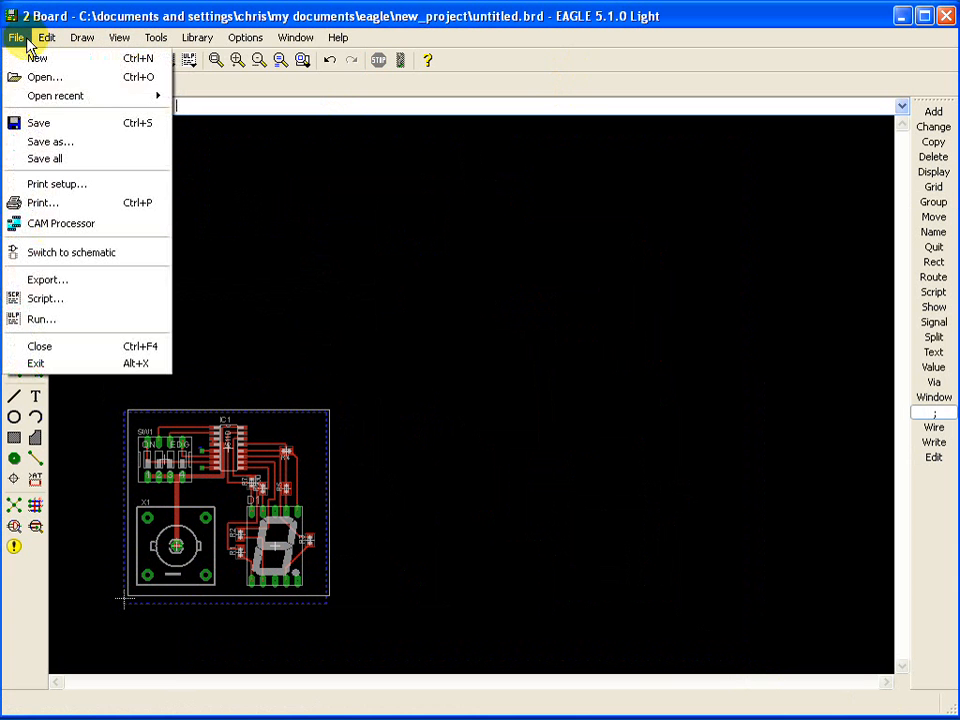
mouse_move(96, 140)
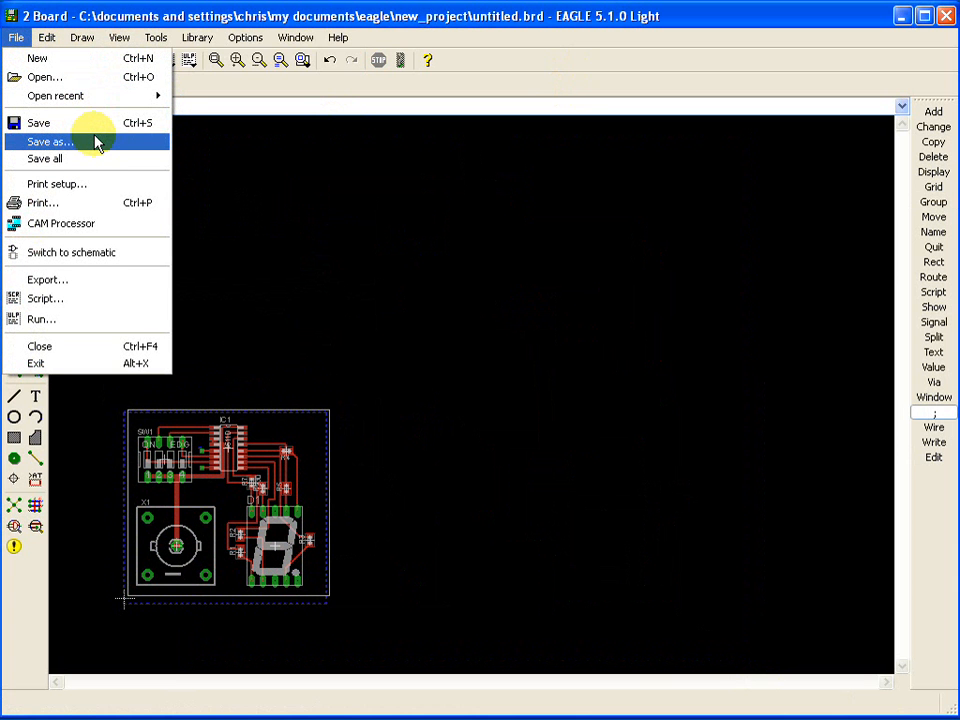
mouse_move(118, 152)
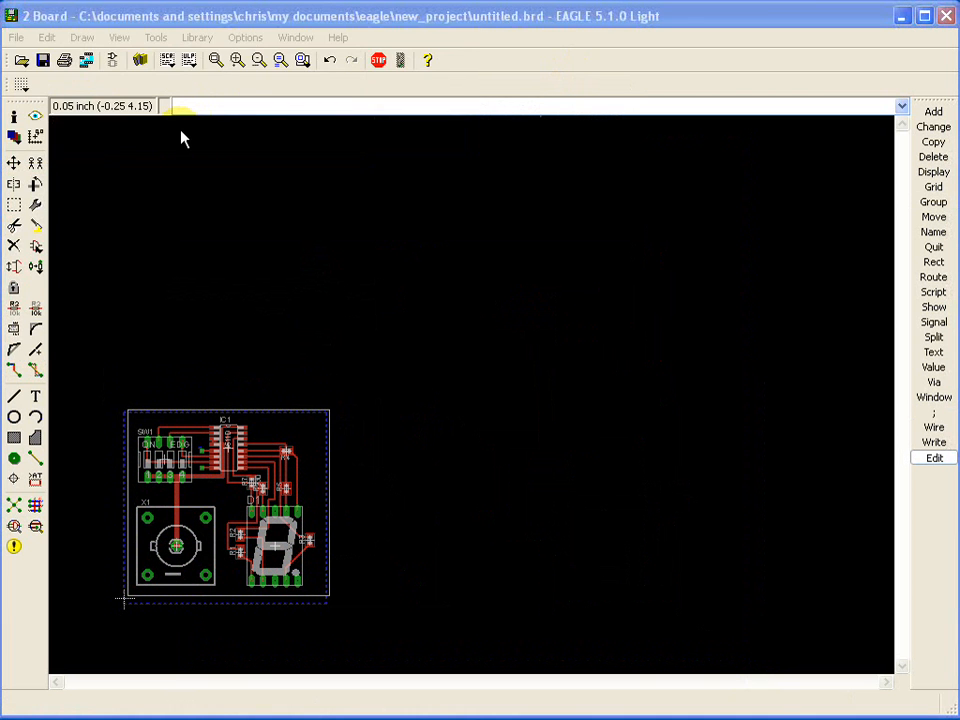
left_click(44, 60)
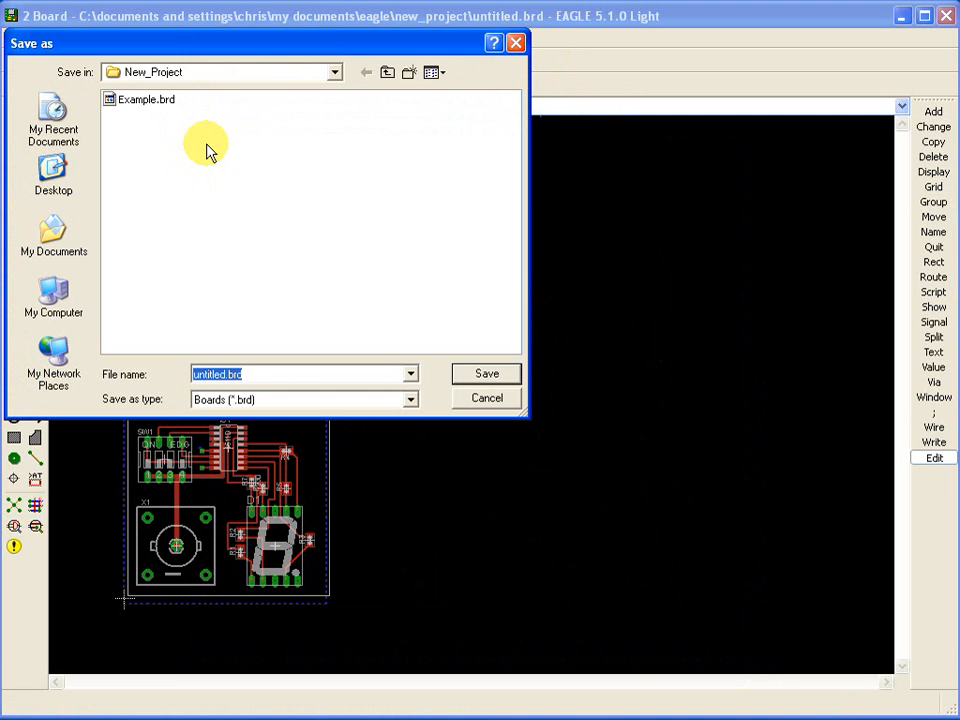
type("Cop")
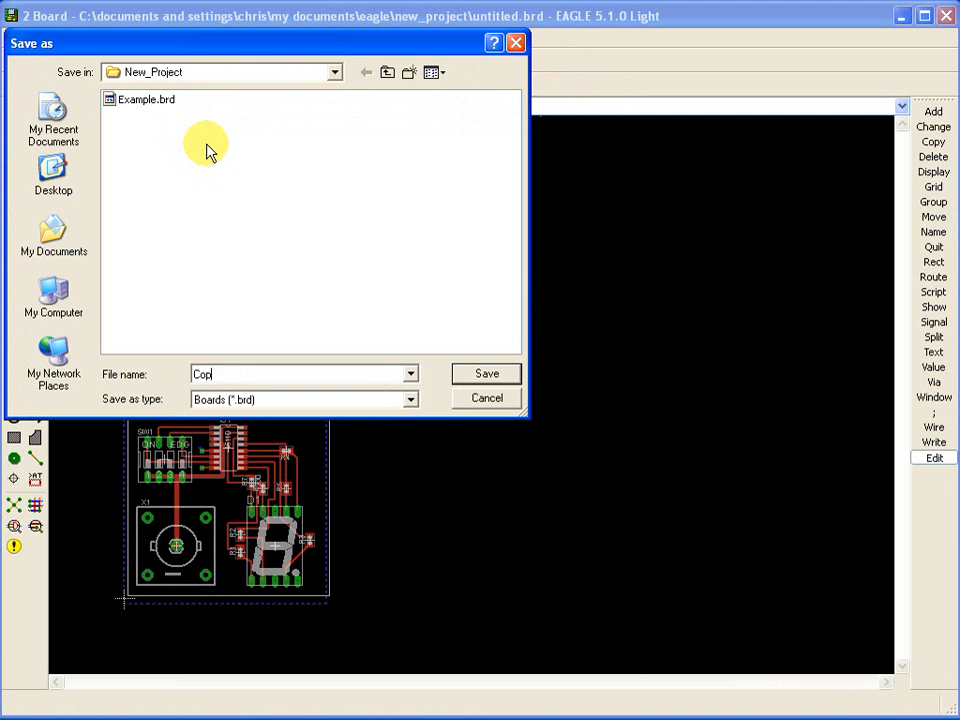
left_click(486, 374)
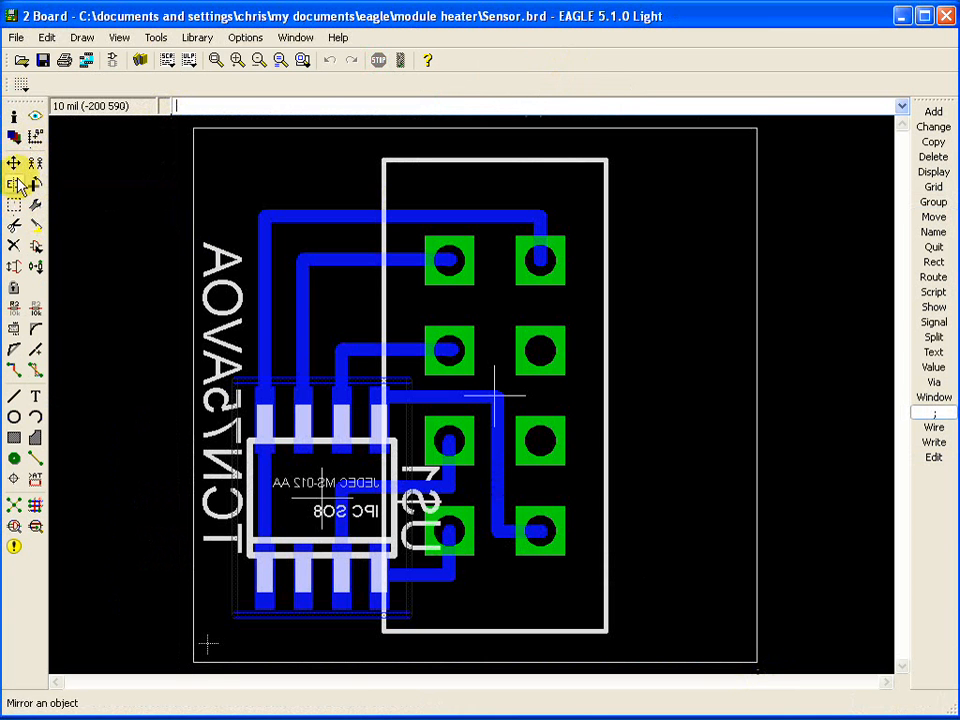
Copy the Sensor board layout and paste it to the right of the Example layout.
left_click(14, 290)
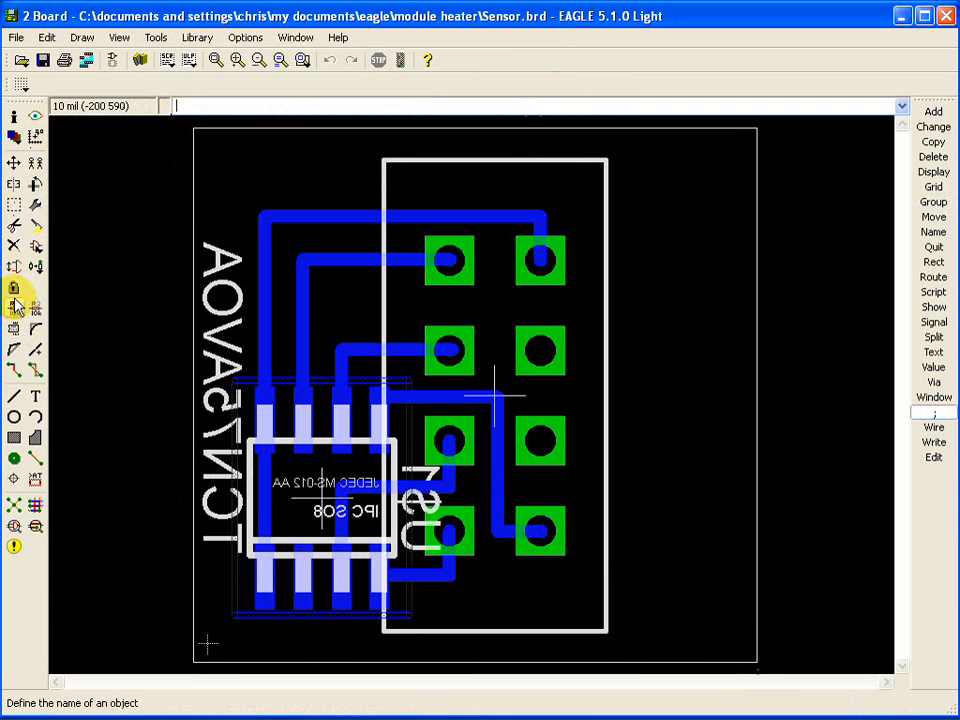
left_click(14, 244)
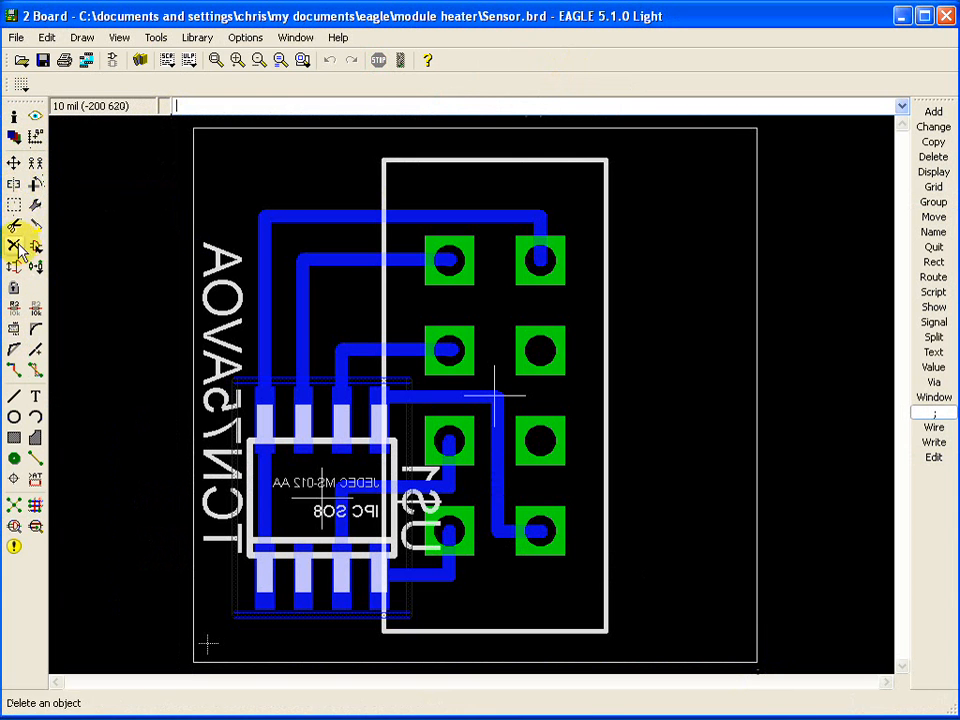
right_click(282, 224)
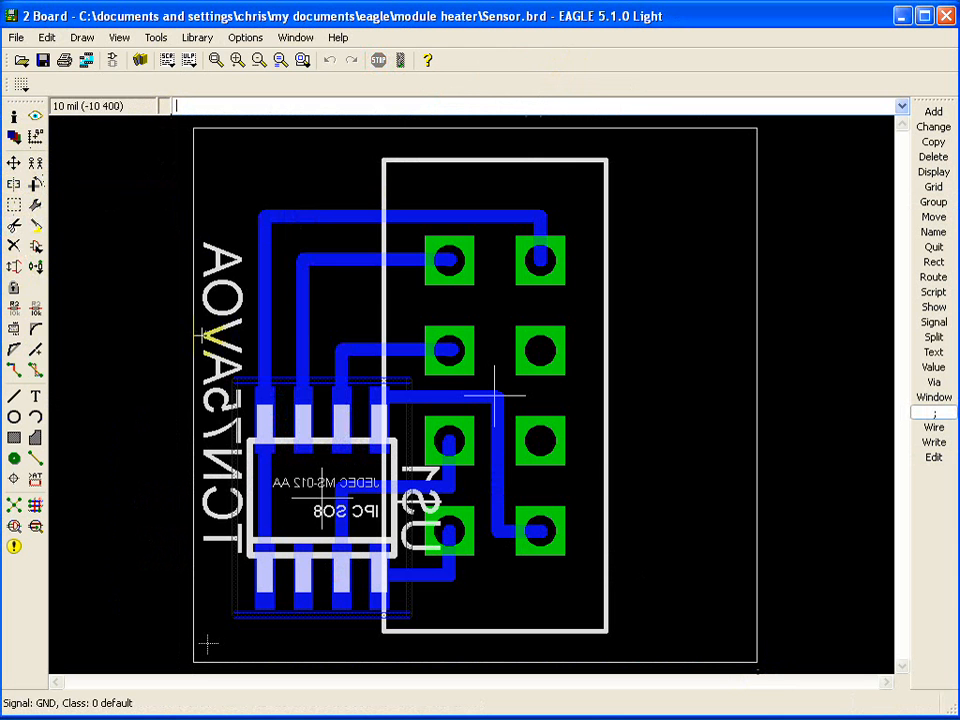
left_click(16, 36)
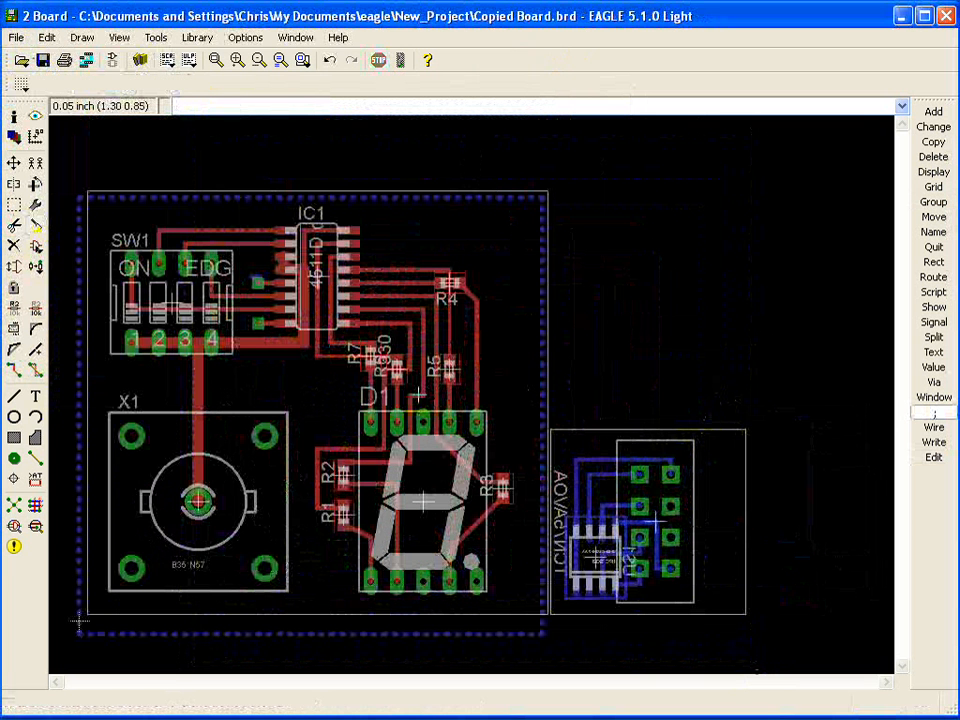
Delete the Sensor layout's separate outline and move the GND wiring near the header.
left_click(932, 156)
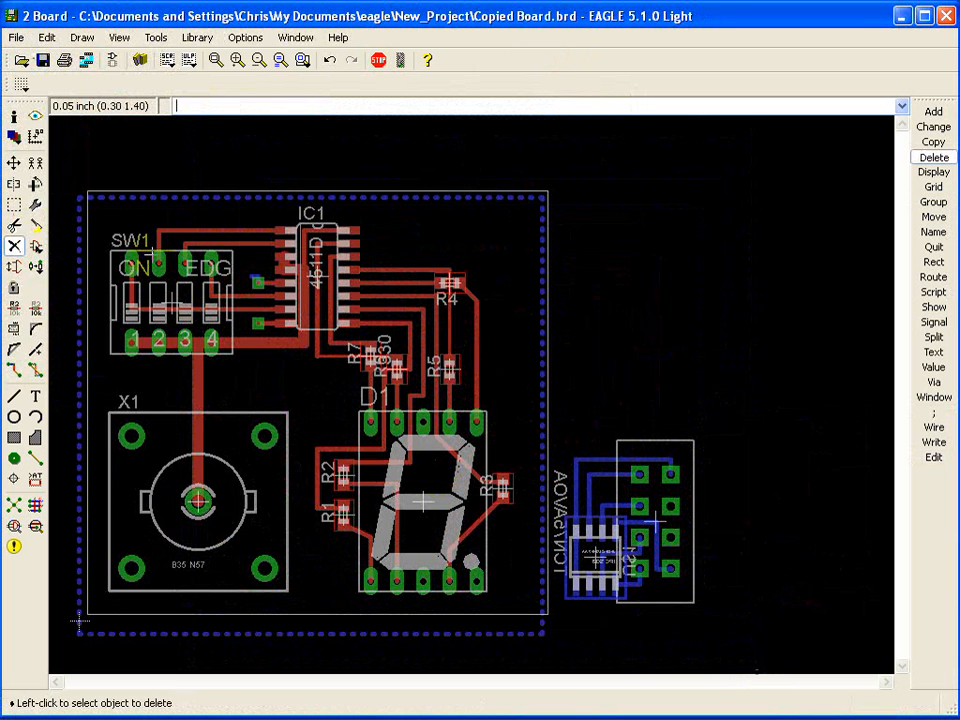
left_click(932, 216)
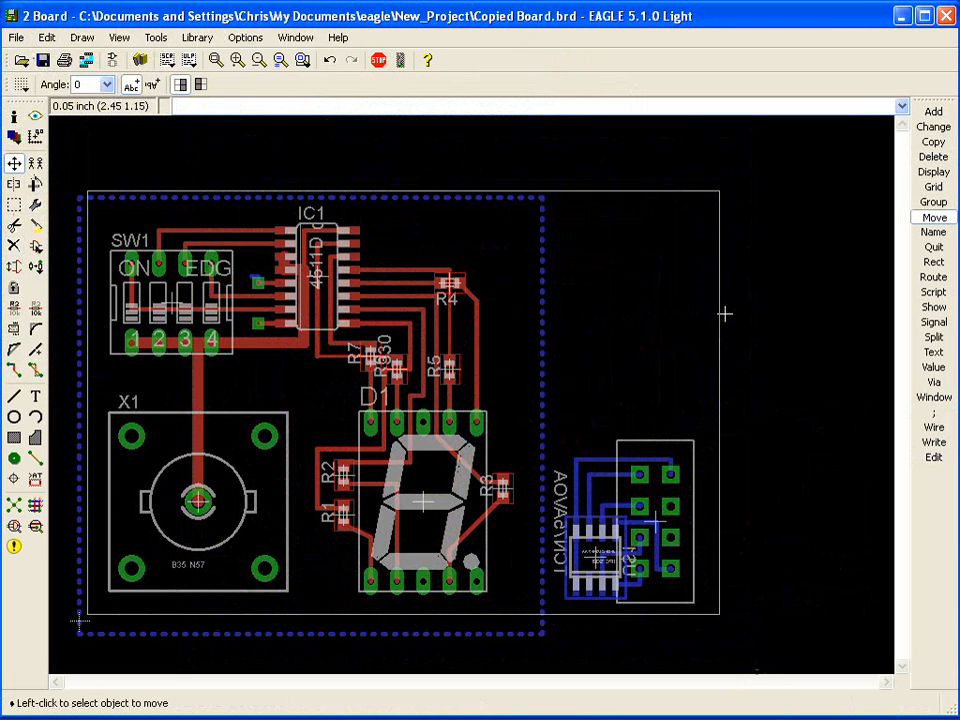
mouse_move(552, 224)
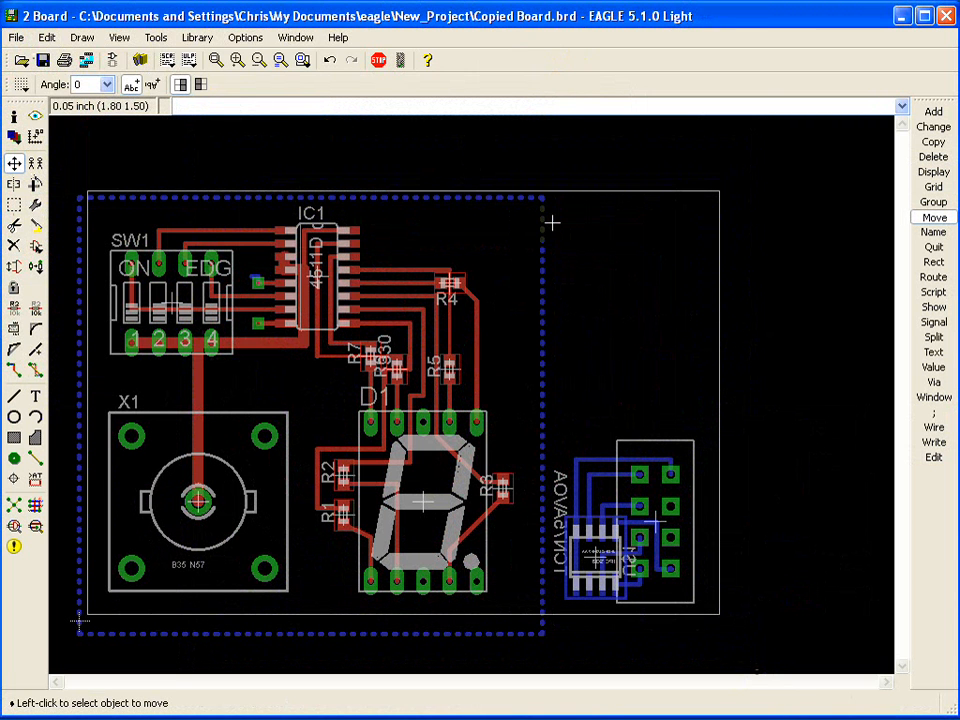
mouse_move(580, 396)
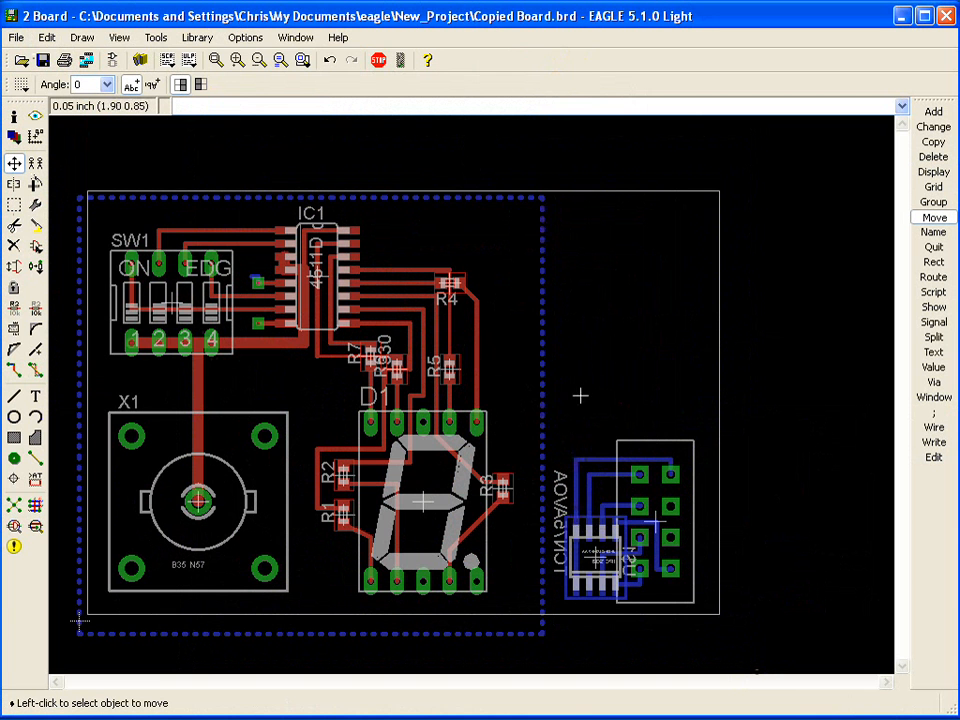
mouse_move(484, 374)
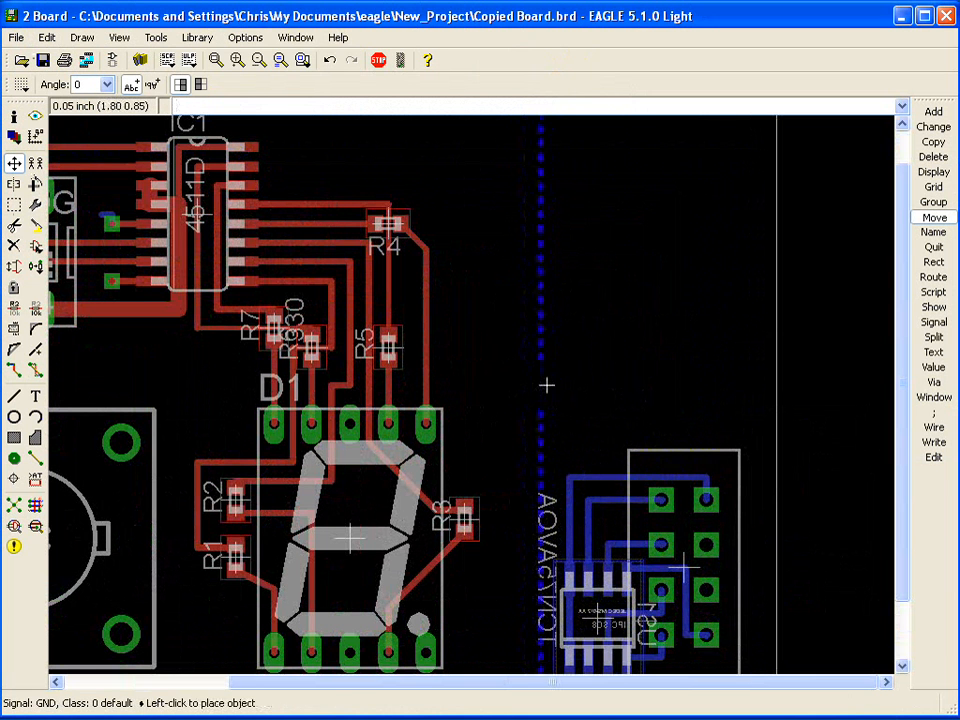
mouse_move(752, 378)
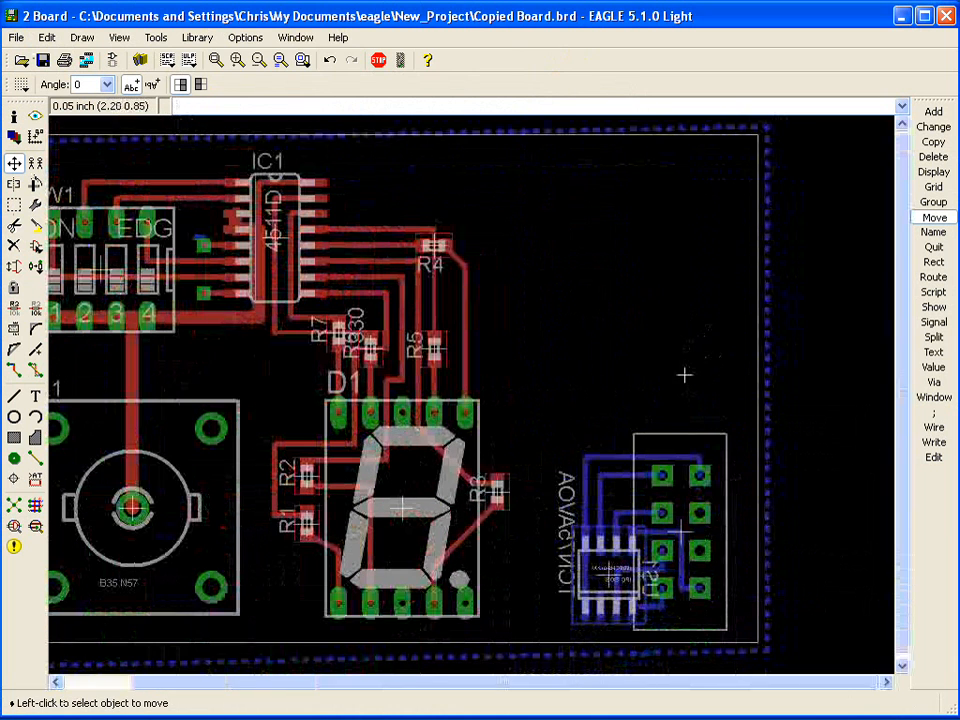
mouse_move(460, 390)
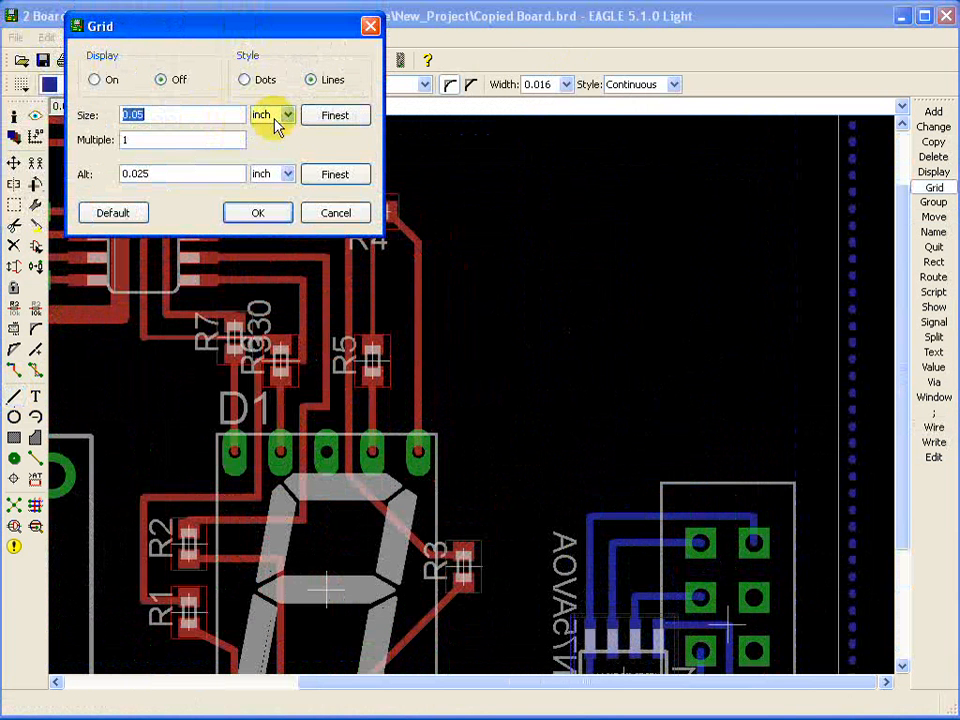
Set the board grid to 1 mm spacing in millimetres.
left_click(288, 114)
type("1")
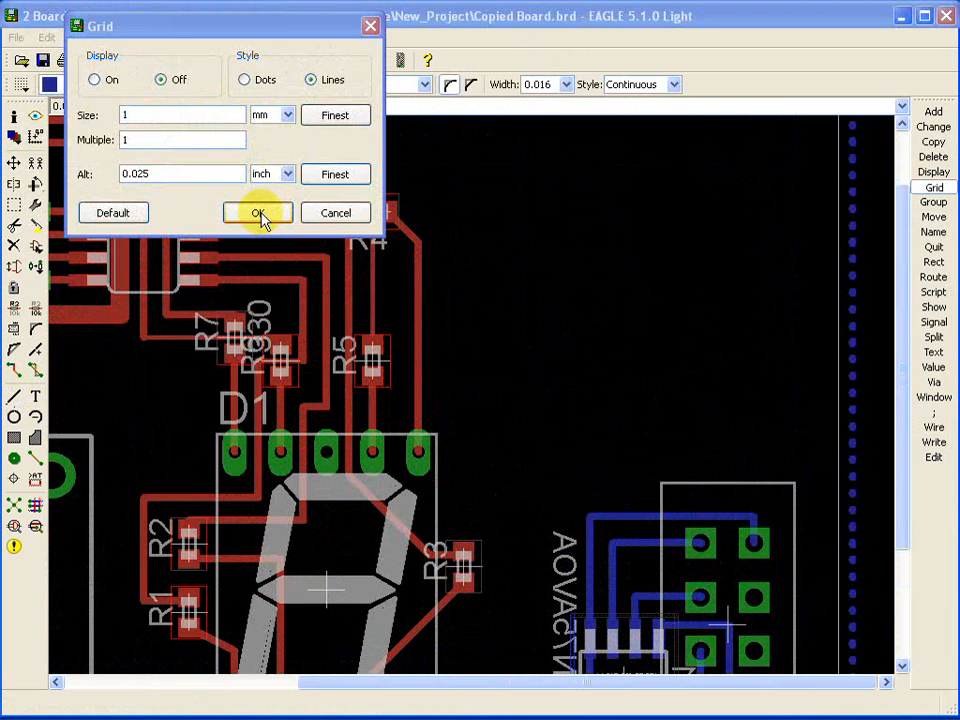
left_click(258, 212)
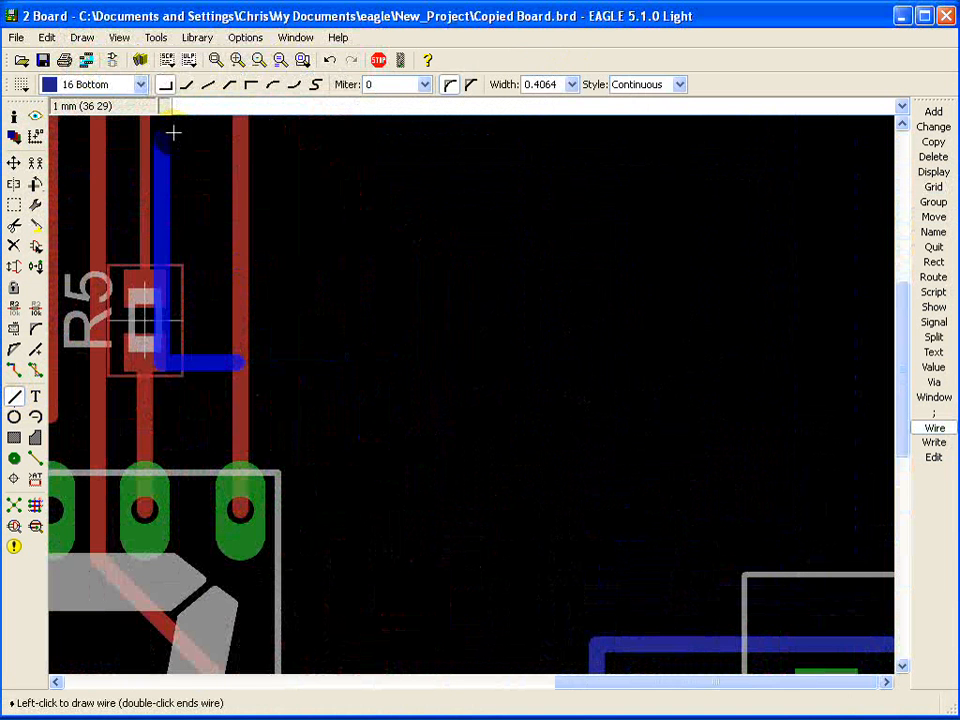
Route a new top-layer trace from near R5 to the header pin.
left_click(90, 84)
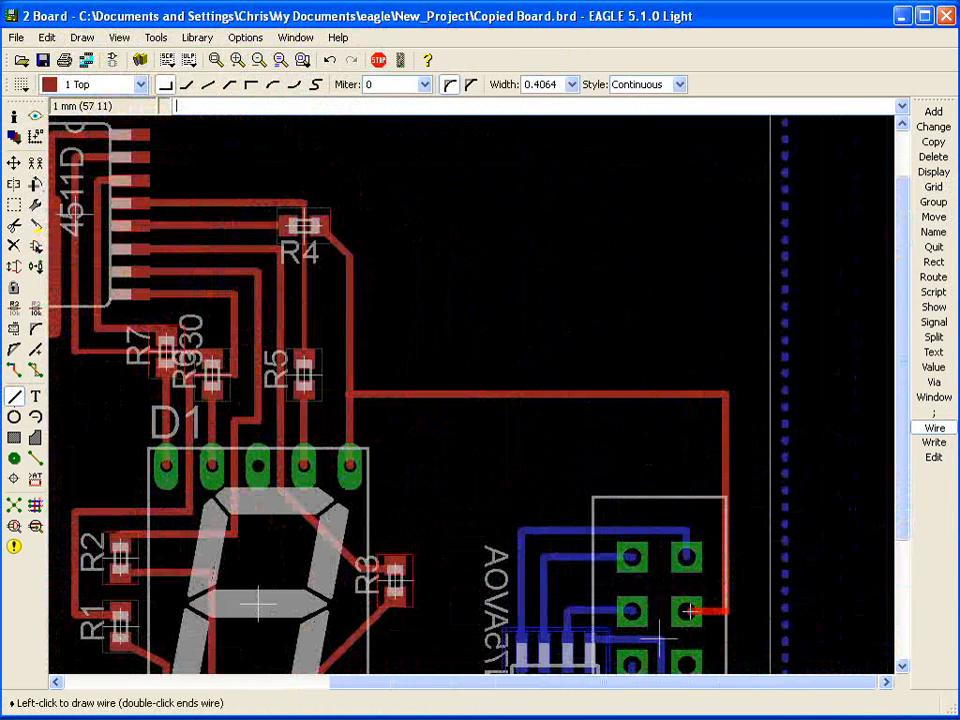
double_click(688, 612)
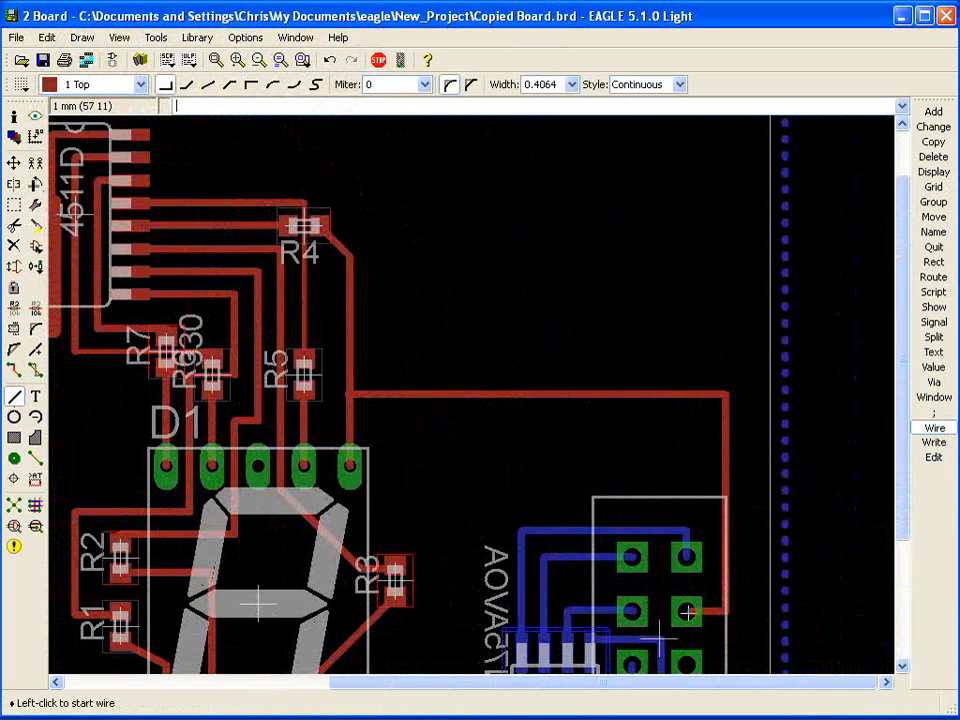
mouse_move(688, 584)
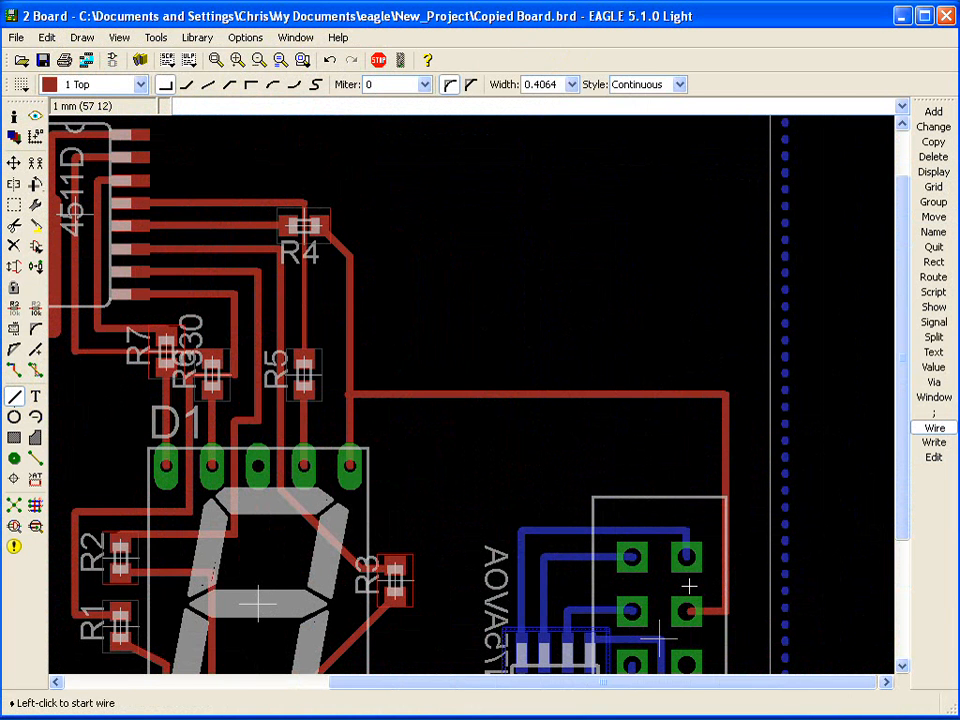
mouse_move(684, 640)
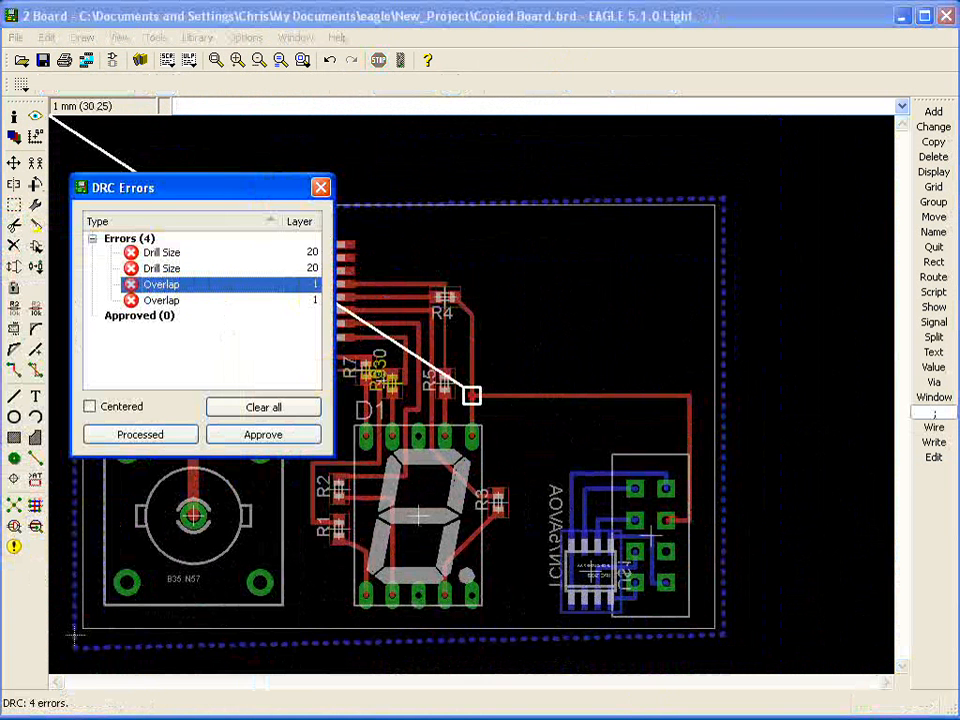
Approve the two overlap DRC errors, leaving only the drill-size errors.
left_click(160, 300)
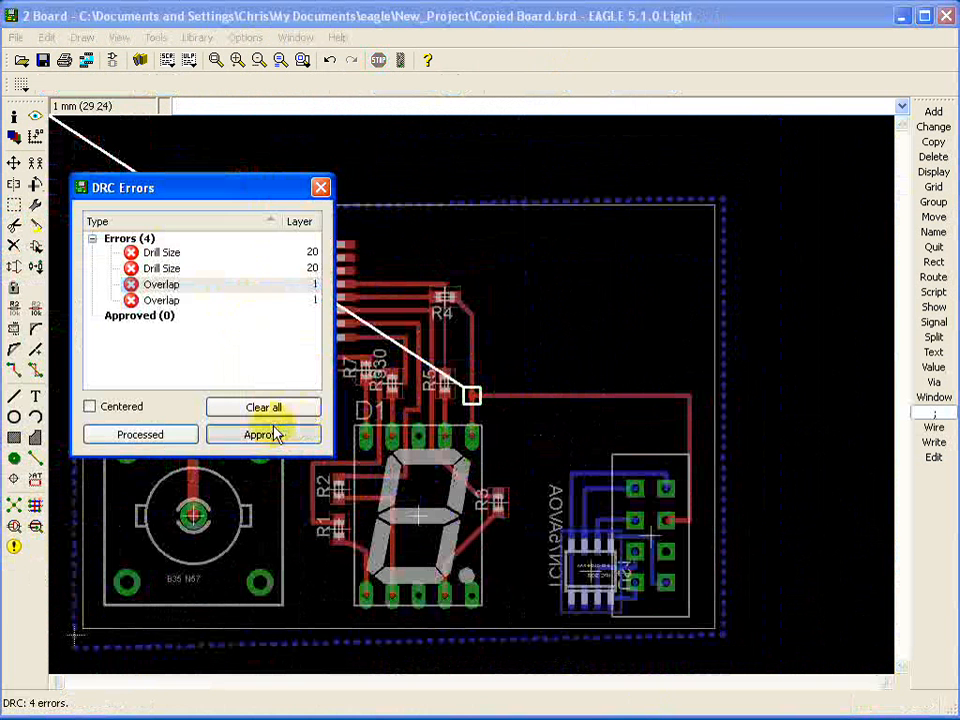
left_click(264, 434)
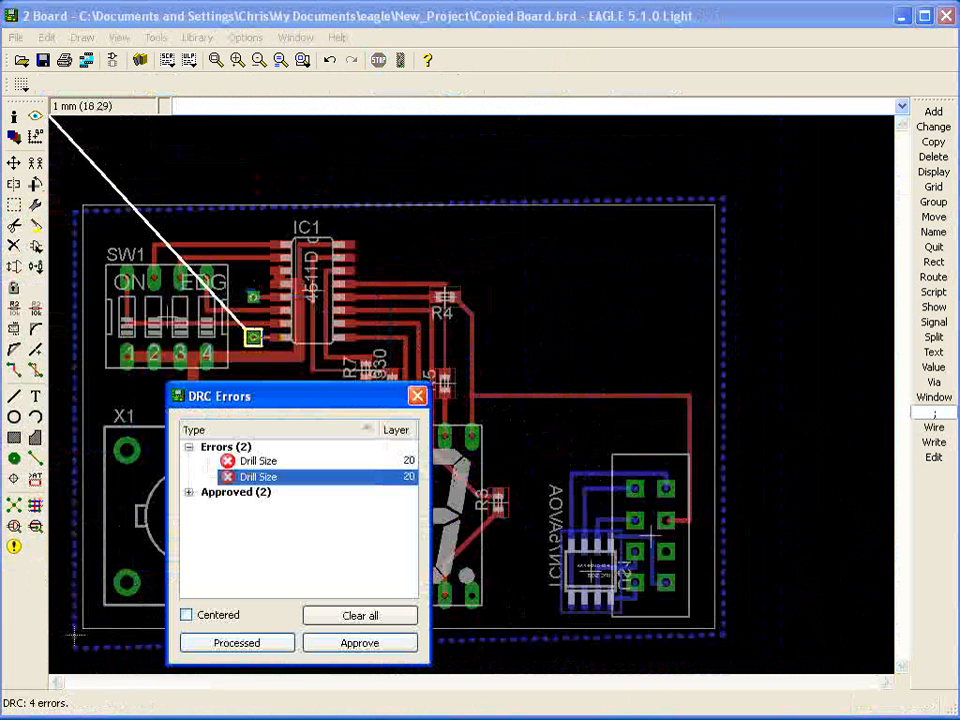
mouse_move(336, 404)
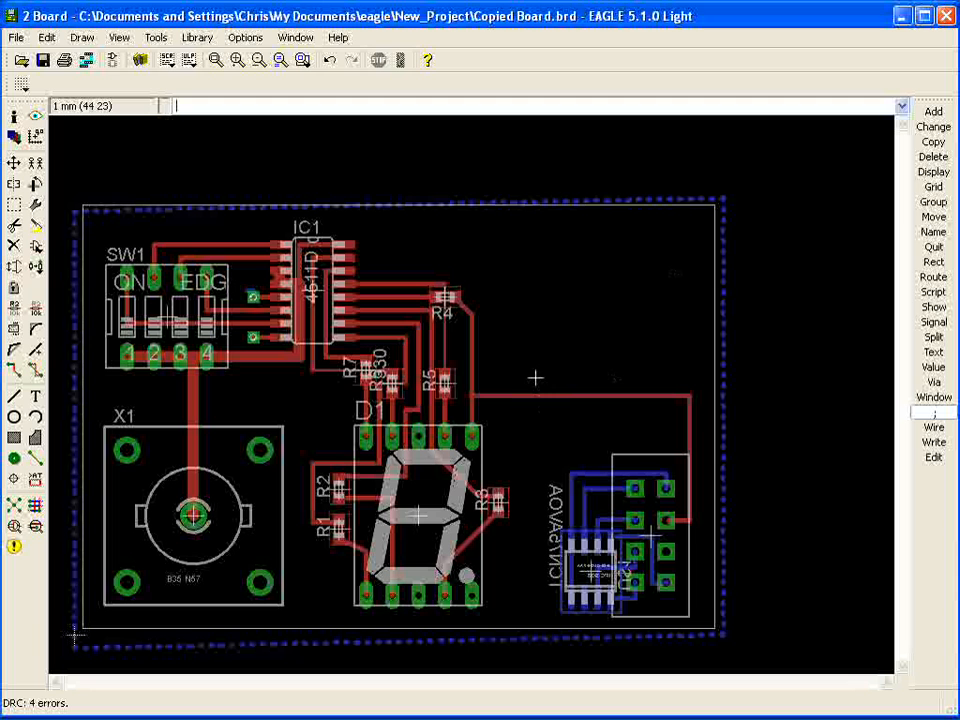
mouse_move(516, 392)
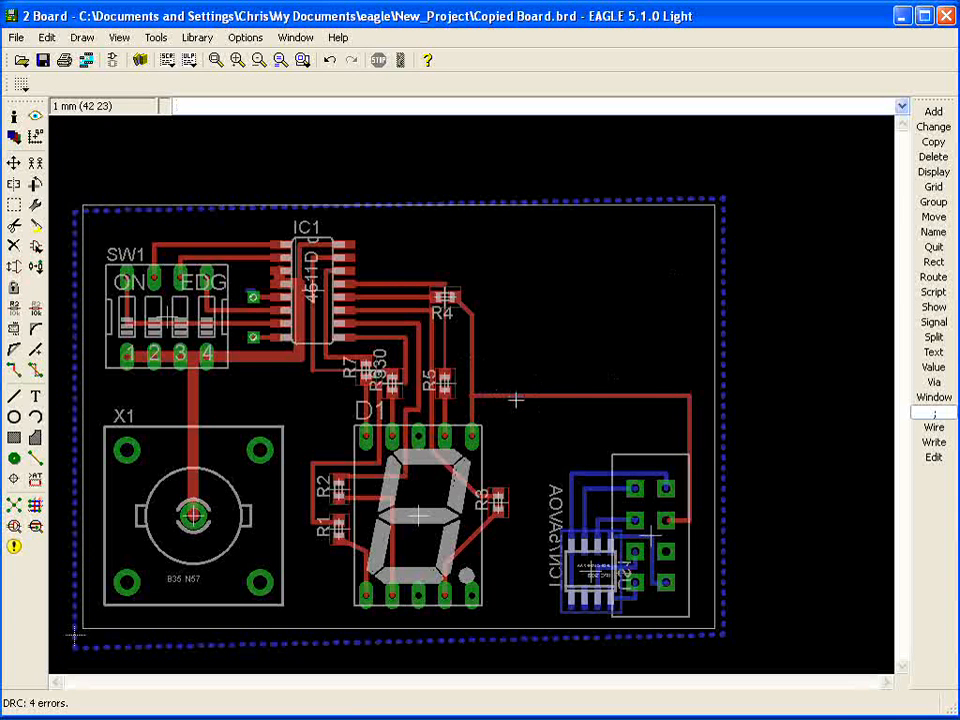
mouse_move(204, 152)
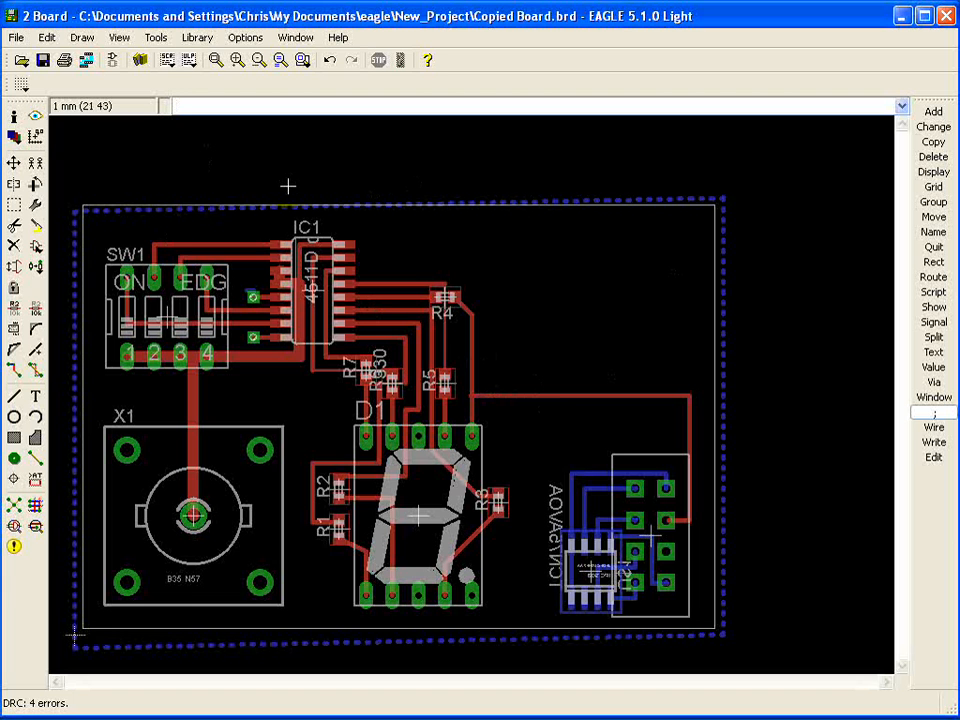
Pick up the GND wire segment to move it to a new position.
left_click(932, 216)
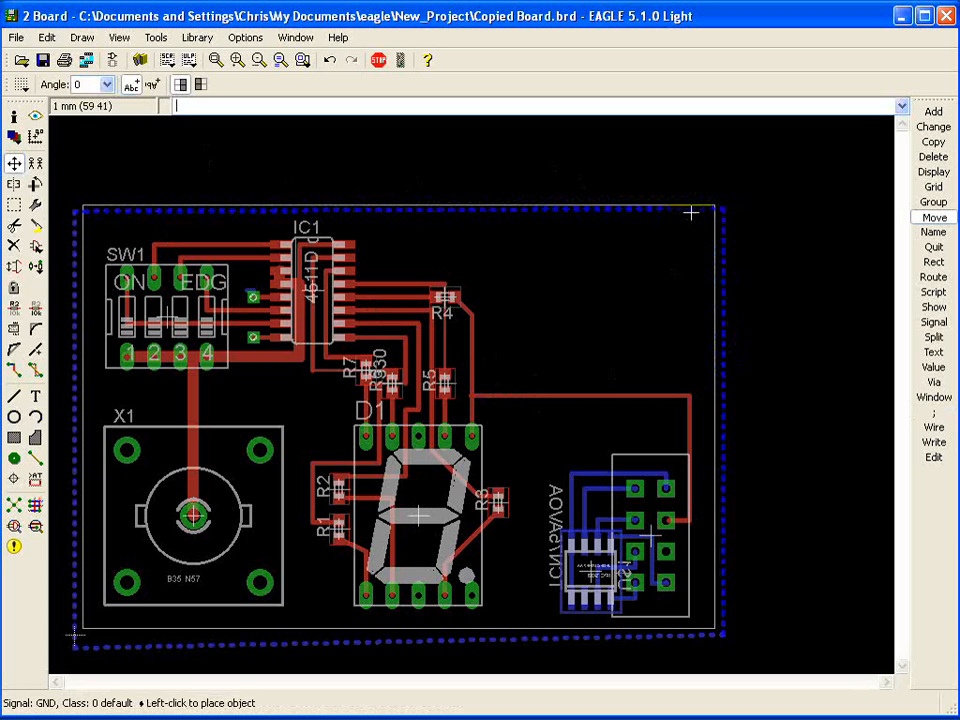
mouse_move(708, 648)
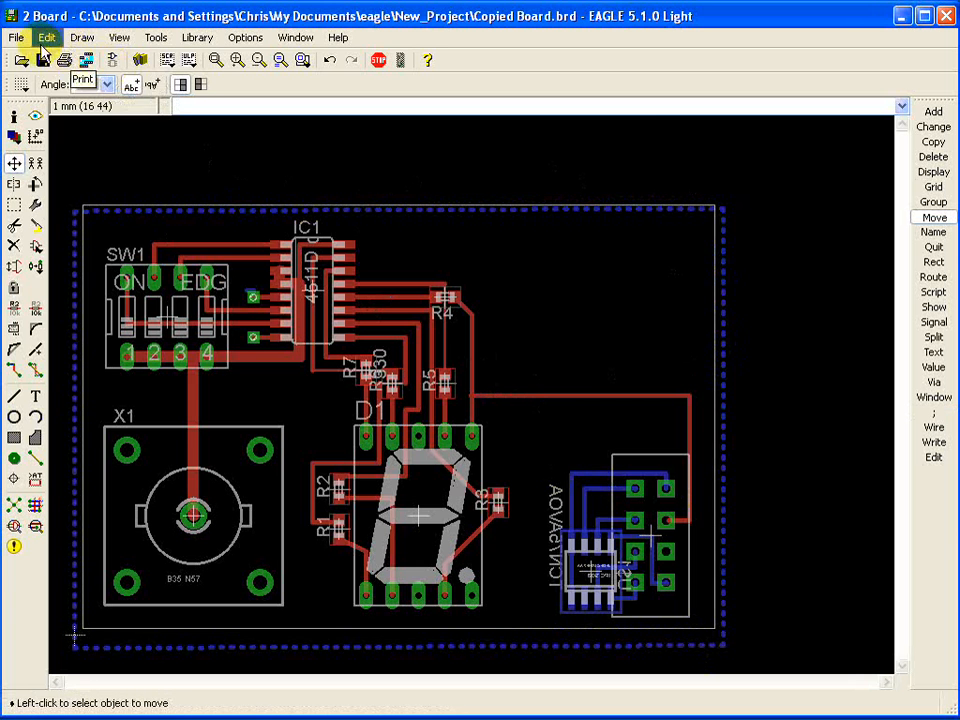
Open Example.sch from recent files, answering No to the copied board prompt.
left_click(16, 36)
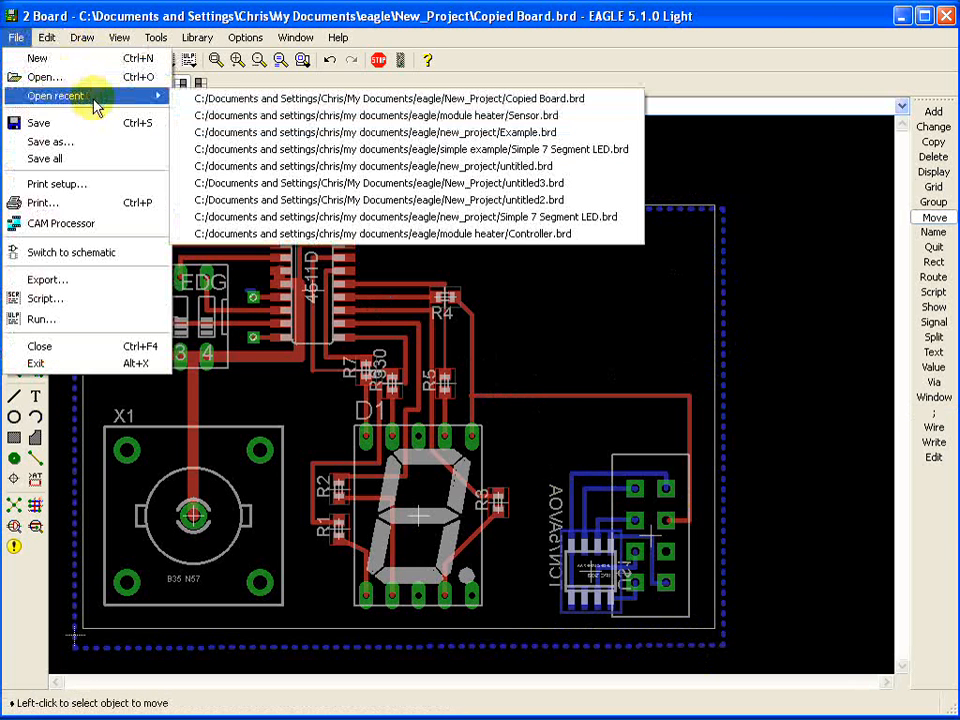
mouse_move(370, 132)
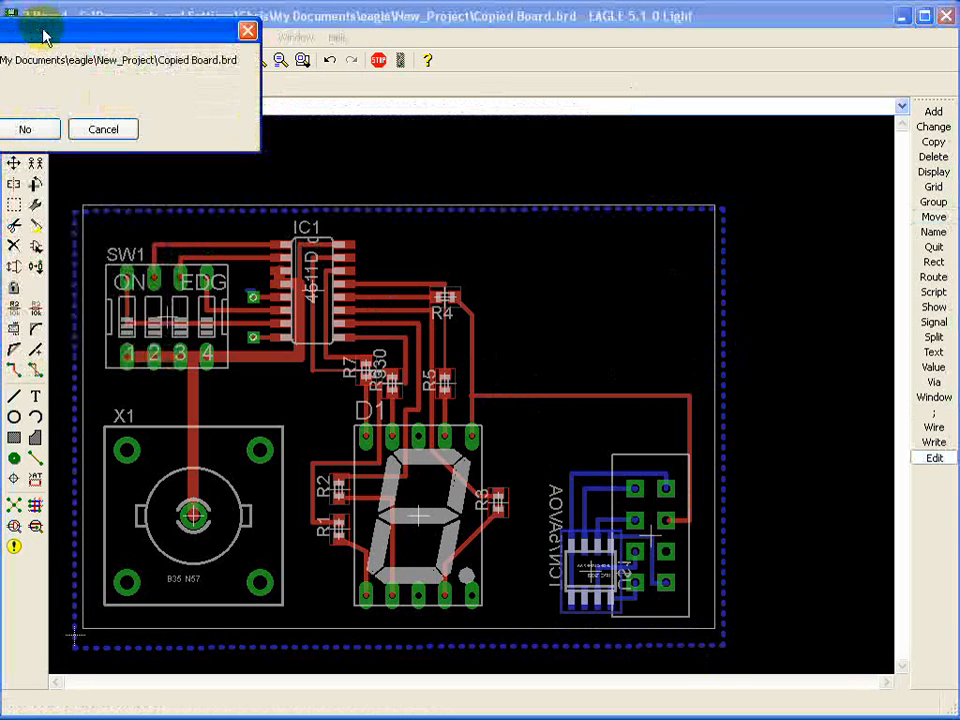
left_click(24, 128)
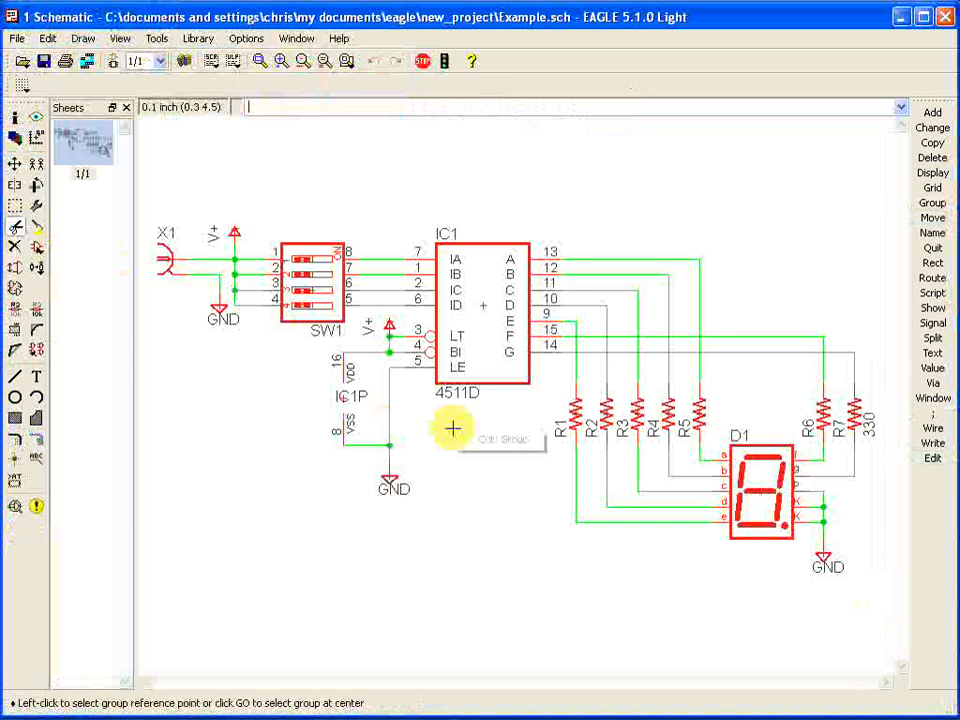
Open Sensor.sch from the recently opened files list.
left_click(16, 38)
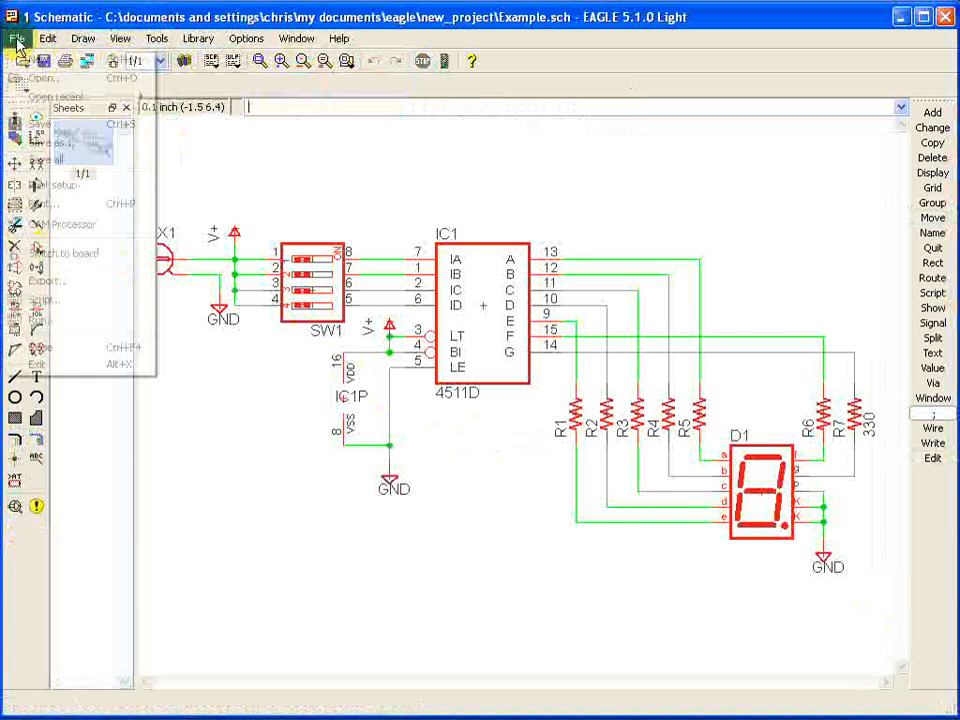
left_click(56, 96)
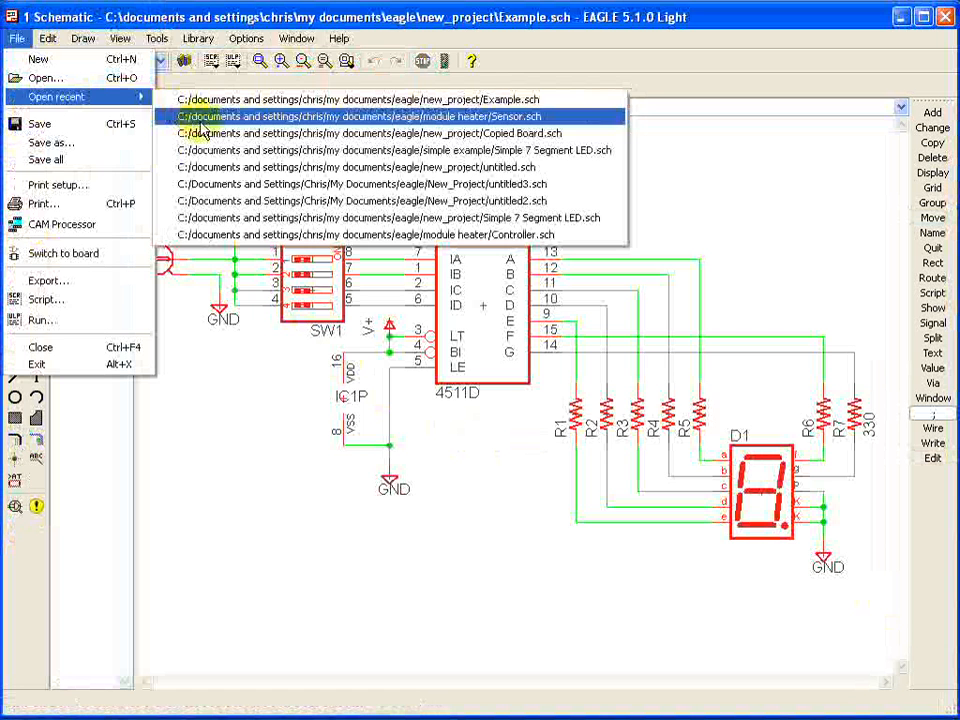
left_click(356, 132)
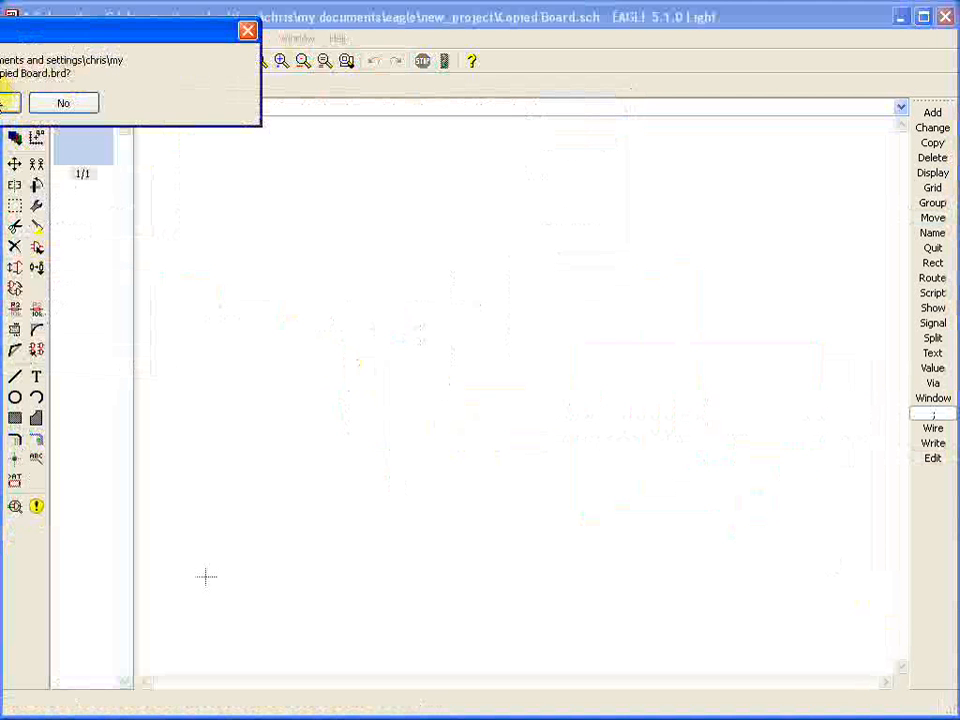
Open Copied Board.sch and dismiss the board-schematic inconsistency warning.
left_click(64, 102)
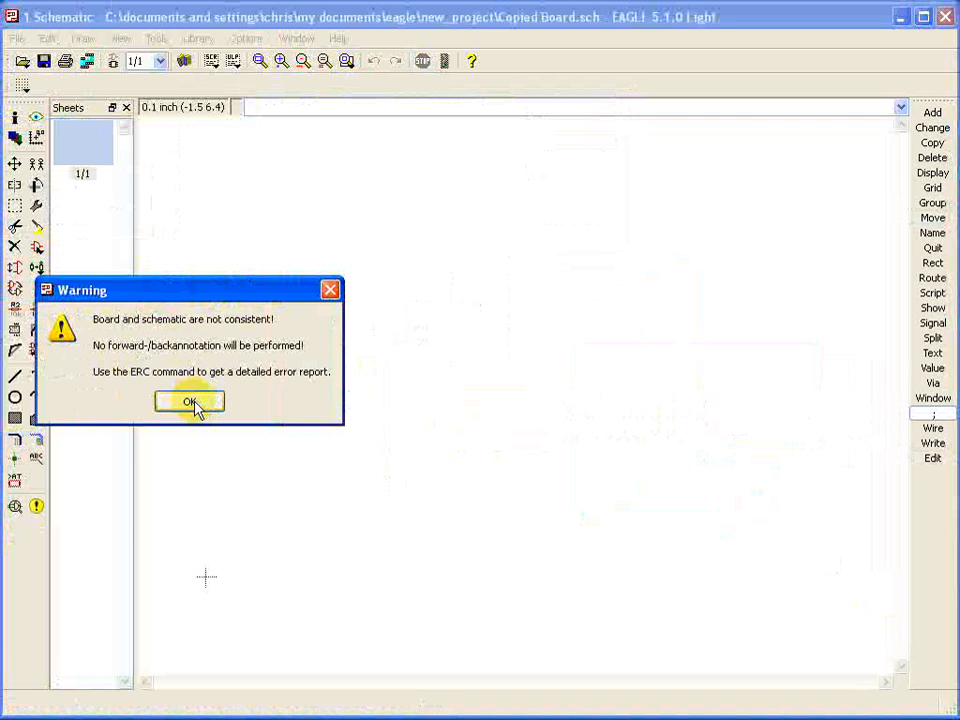
left_click(190, 400)
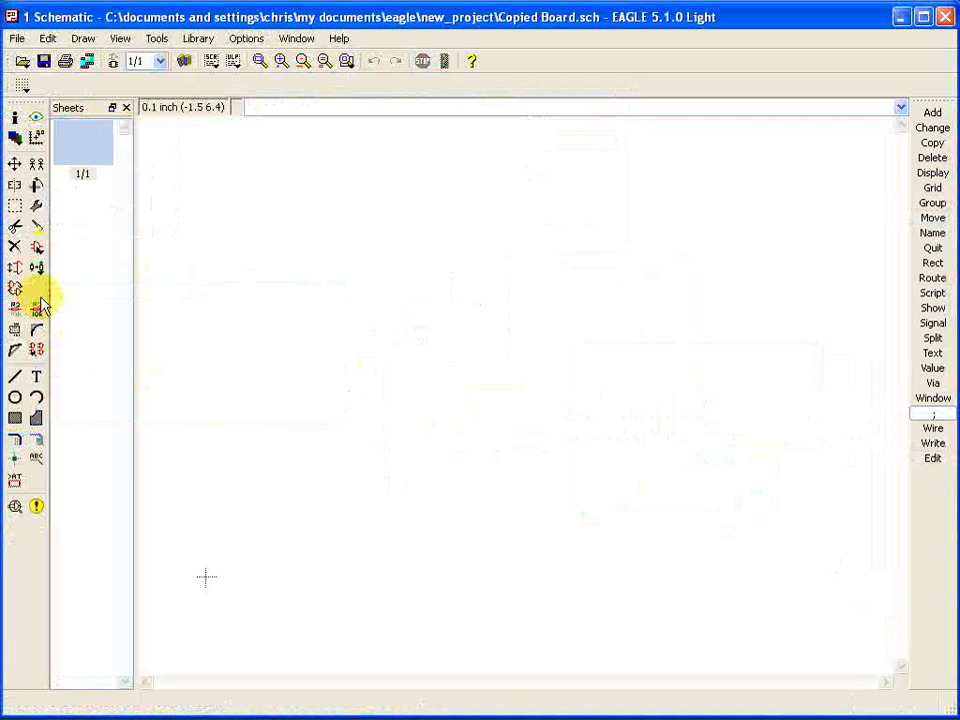
mouse_move(36, 396)
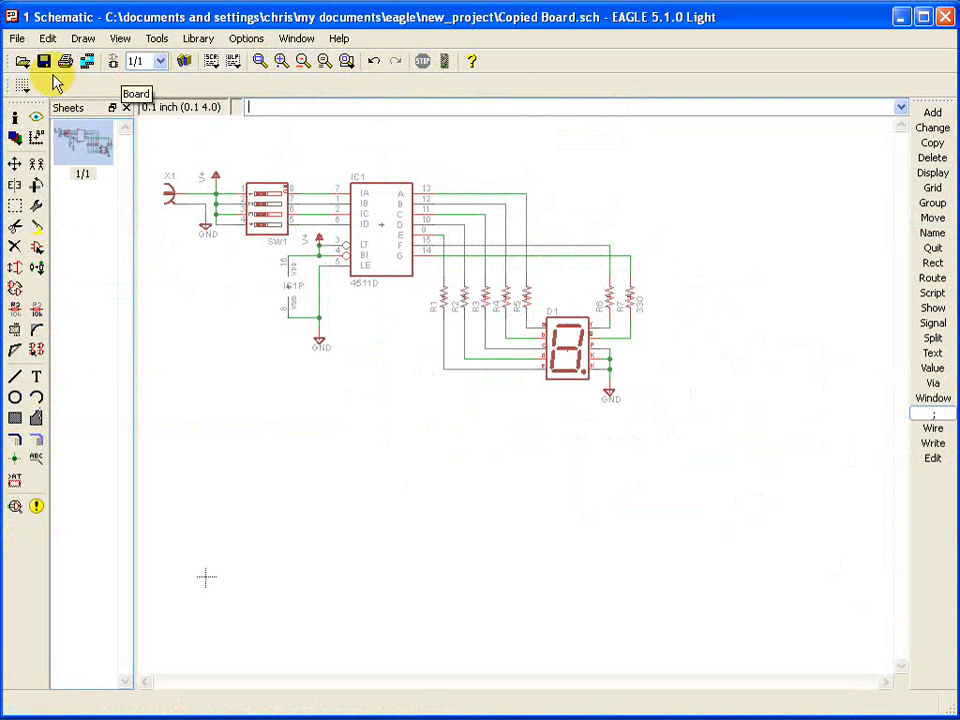
left_click(16, 38)
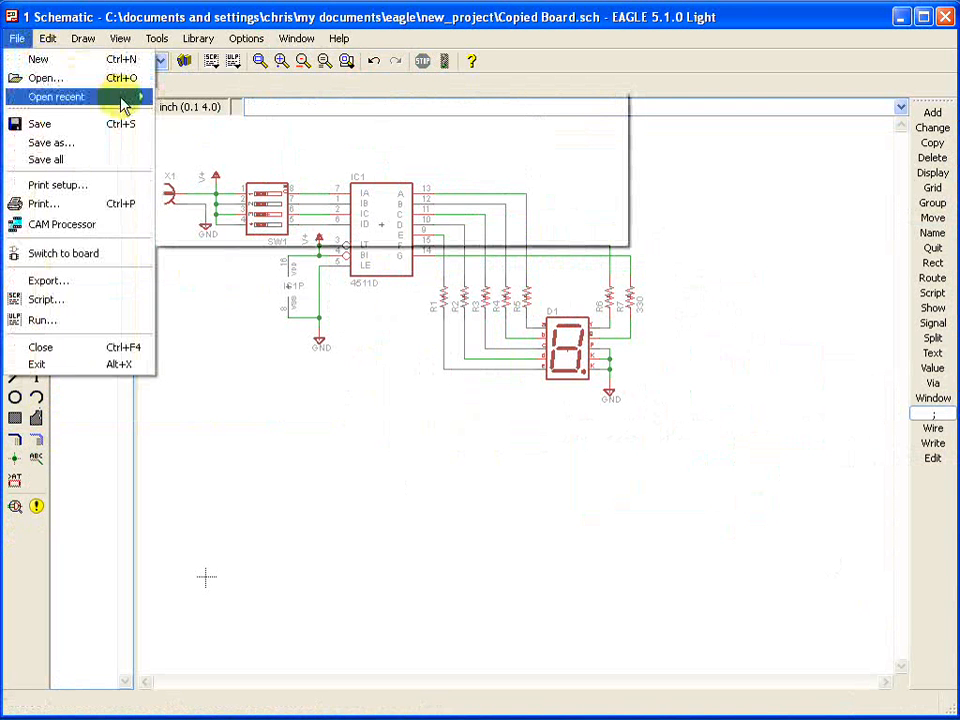
Group the sensor chip and connector circuit in Sensor.sch and copy it to the buffer.
left_click(40, 348)
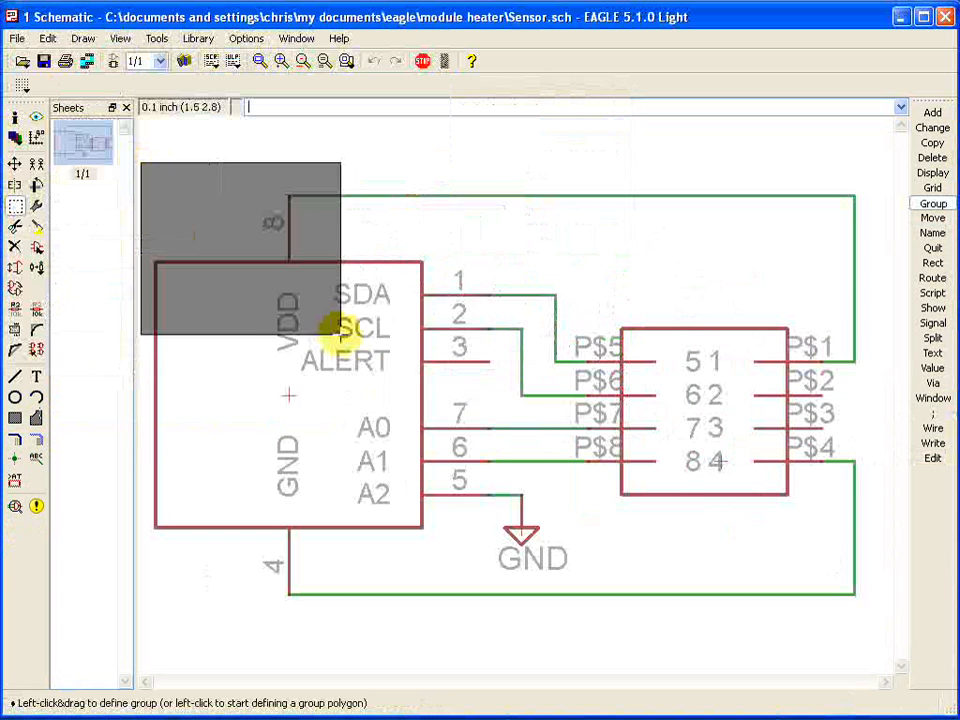
left_click_drag(330, 330, 880, 618)
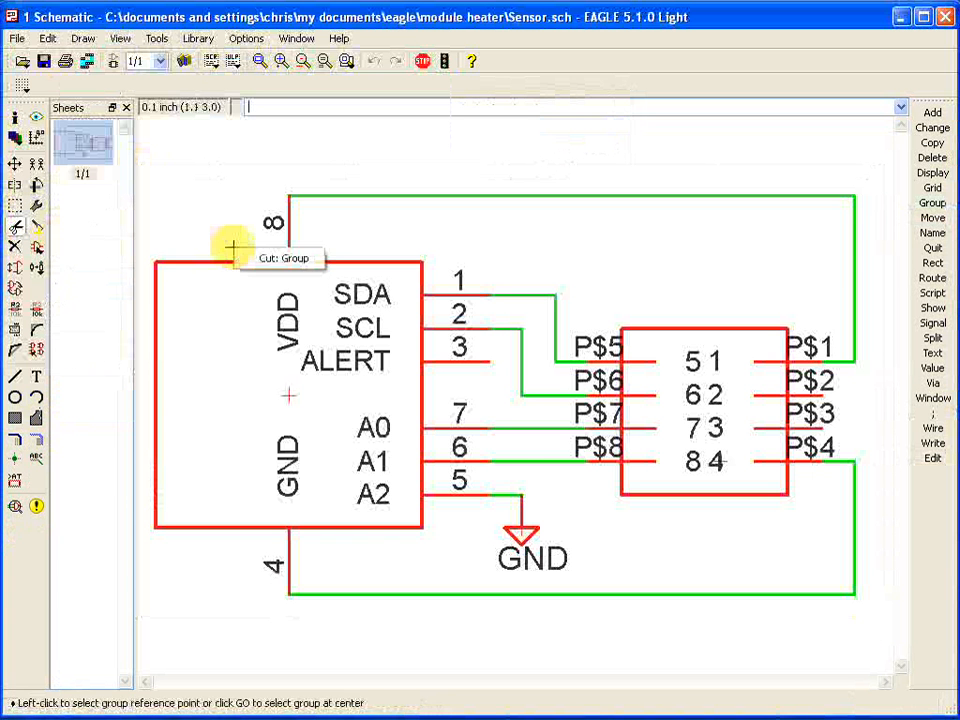
left_click(16, 38)
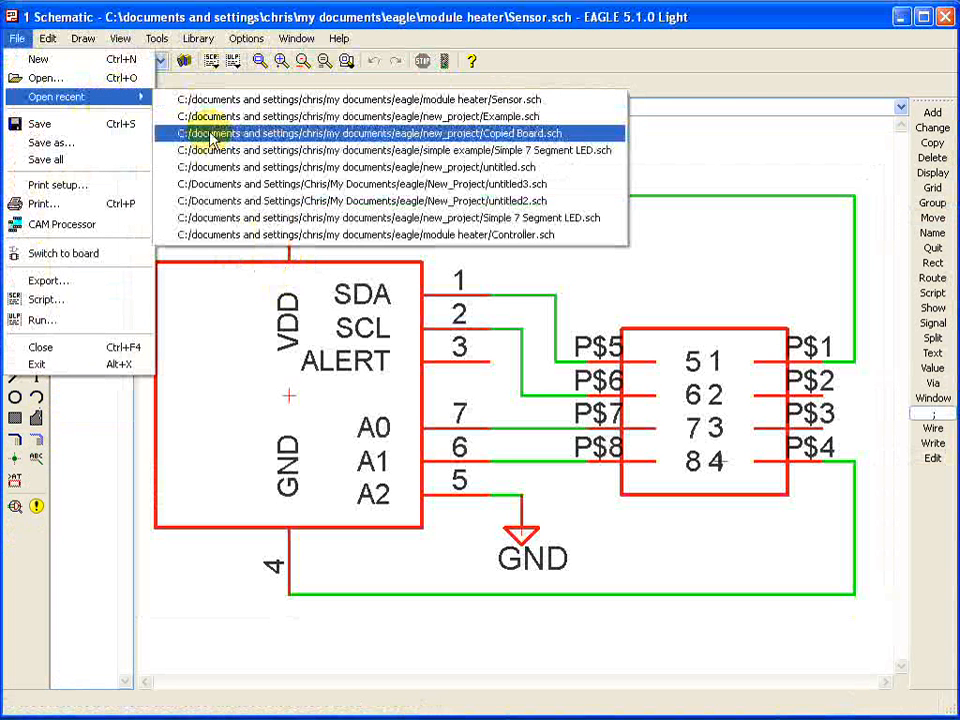
Reopen Copied Board.sch and start pasting the sensor circuit below right of the display.
left_click(368, 132)
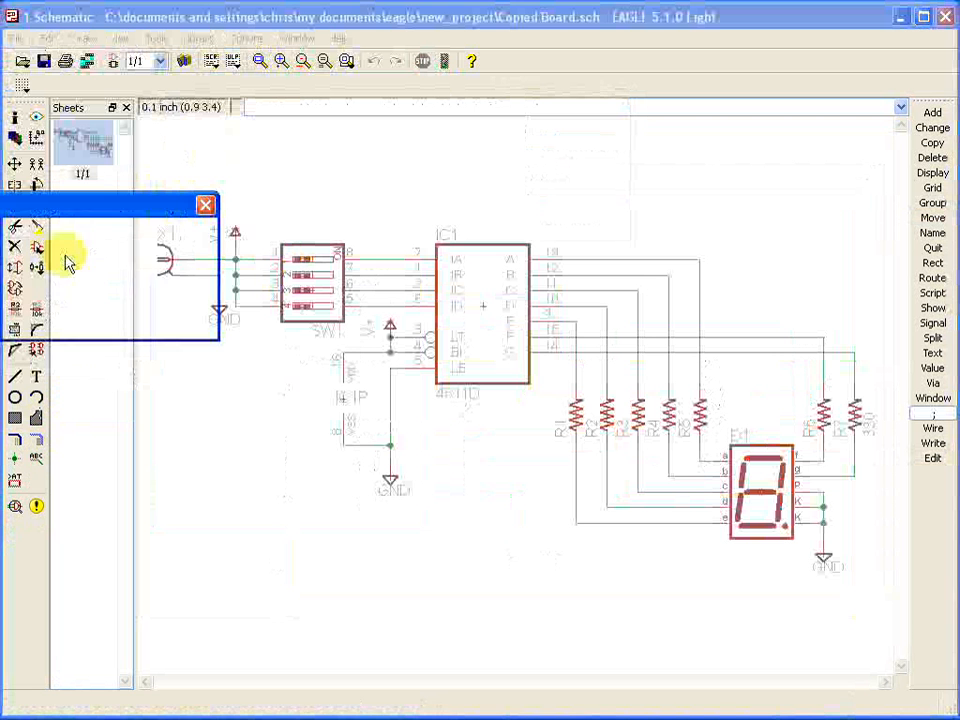
left_click(204, 204)
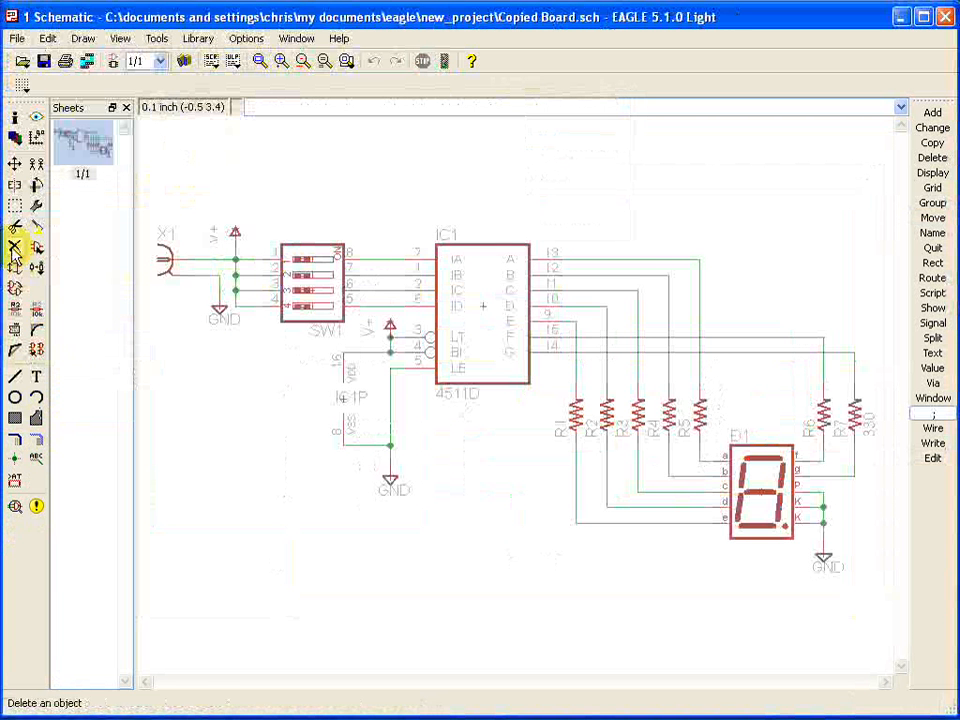
left_click(36, 228)
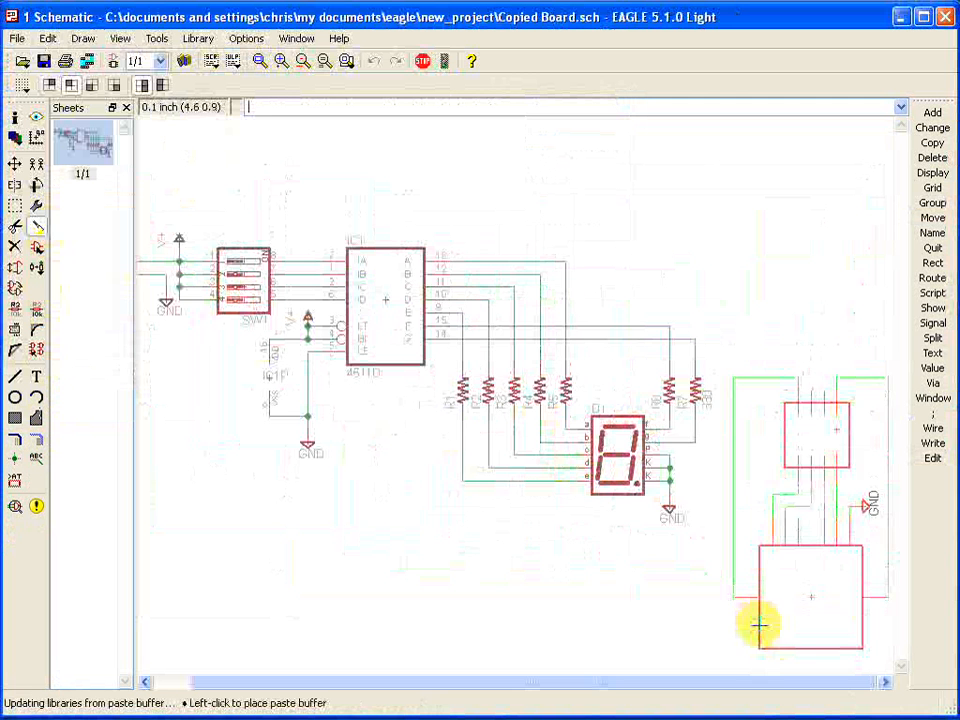
mouse_move(356, 656)
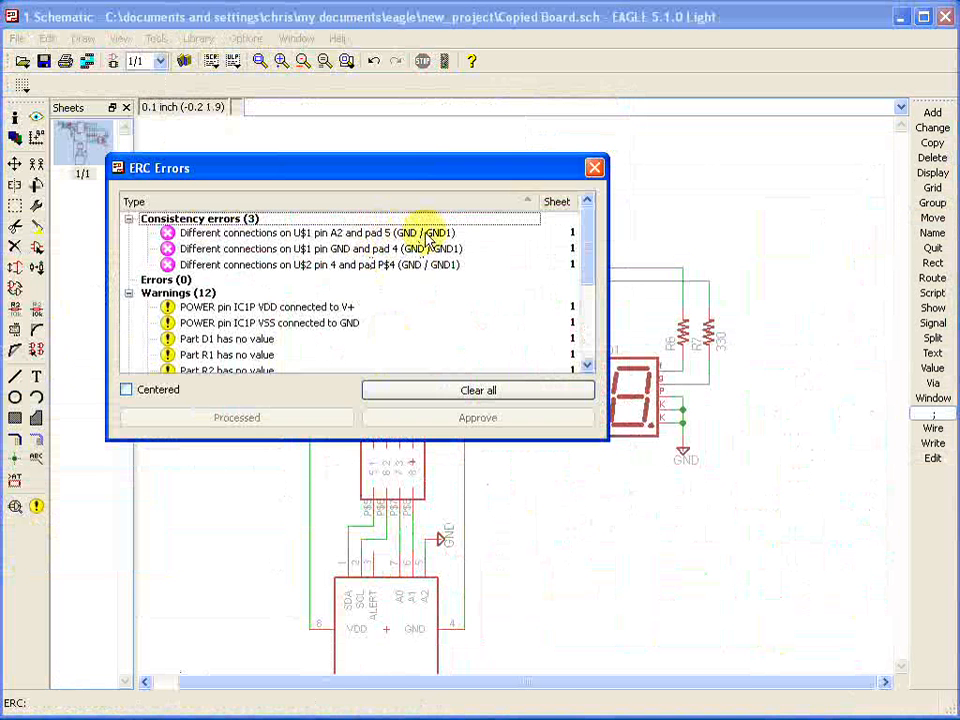
mouse_move(424, 276)
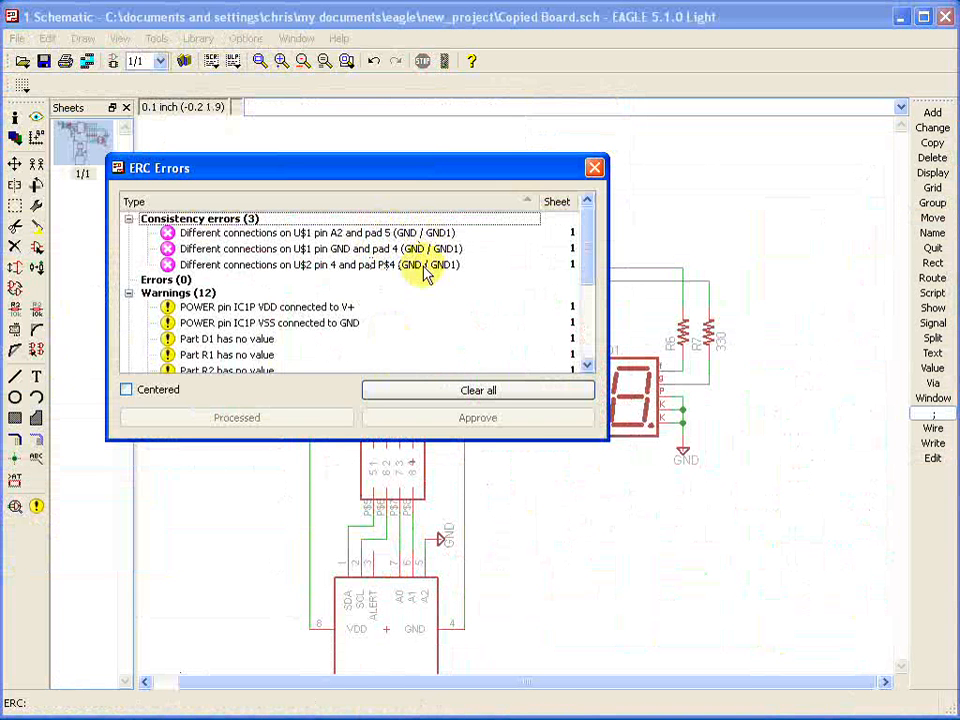
mouse_move(400, 236)
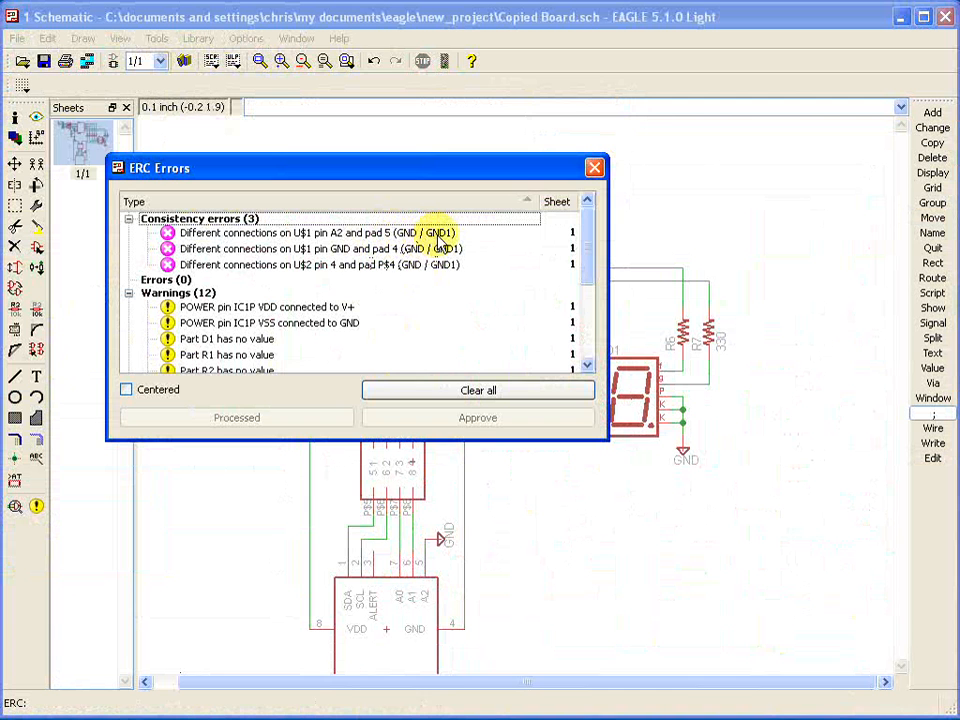
Inspect the ERC consistency error between the GND and GND1 nets.
left_click(300, 232)
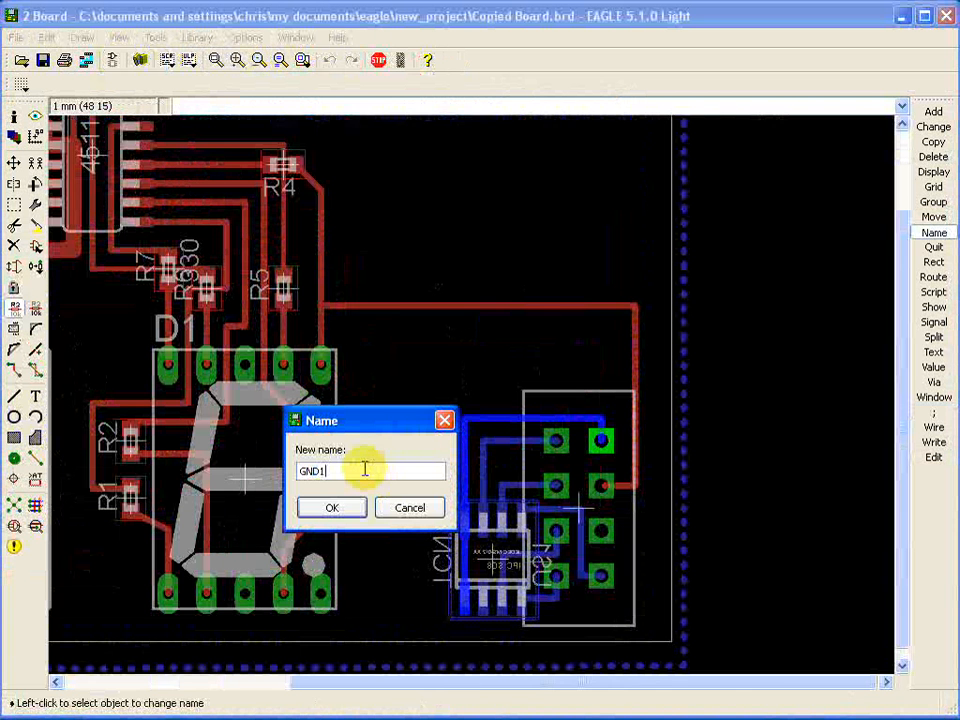
Confirm the new ground name and keep GND as the merged net in Connect Signals.
left_click(332, 508)
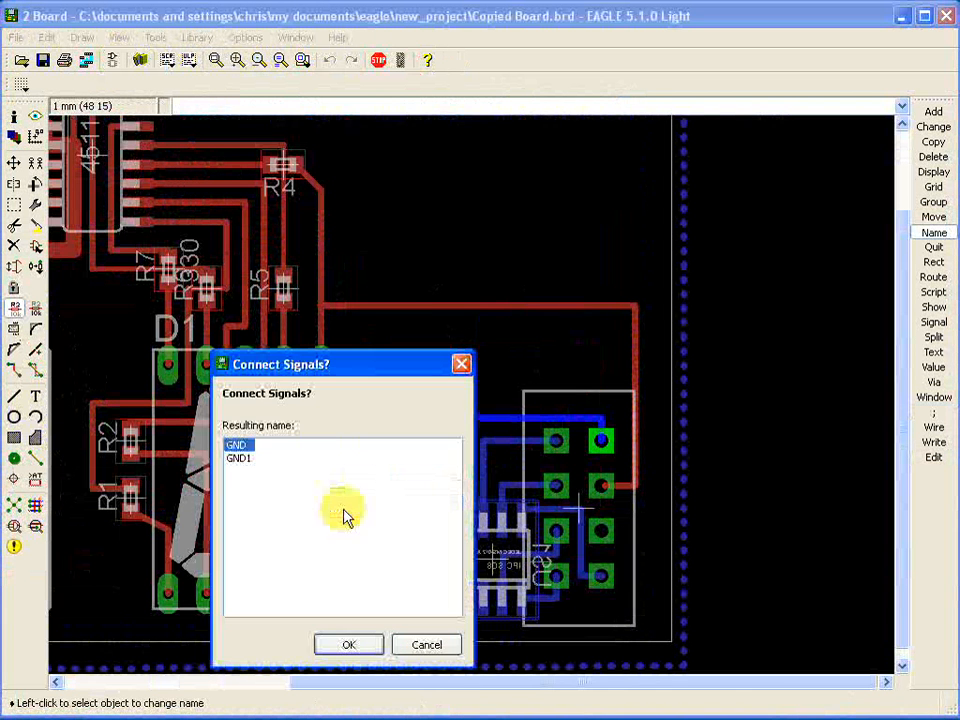
left_click(348, 644)
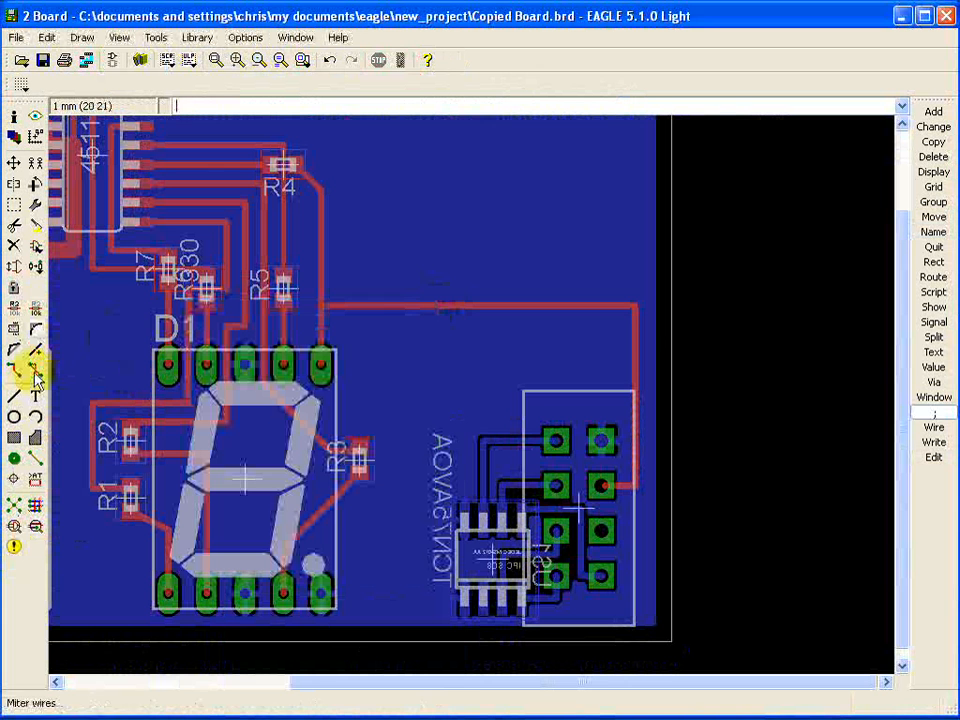
Run DRC on the Copied Board, revealing two drill-size errors.
left_click(36, 370)
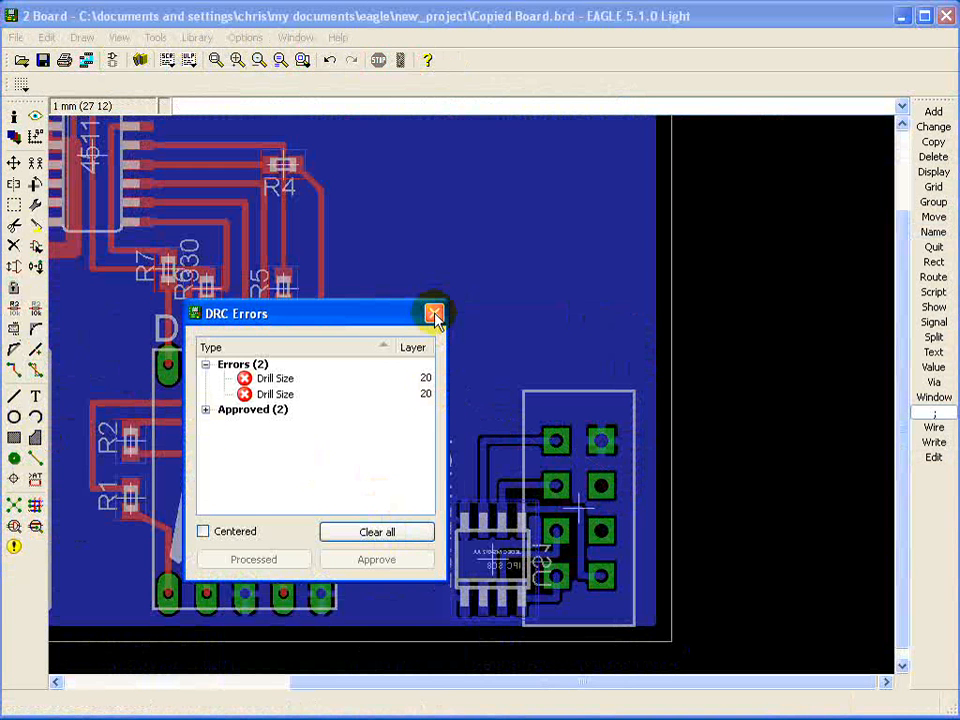
mouse_move(324, 390)
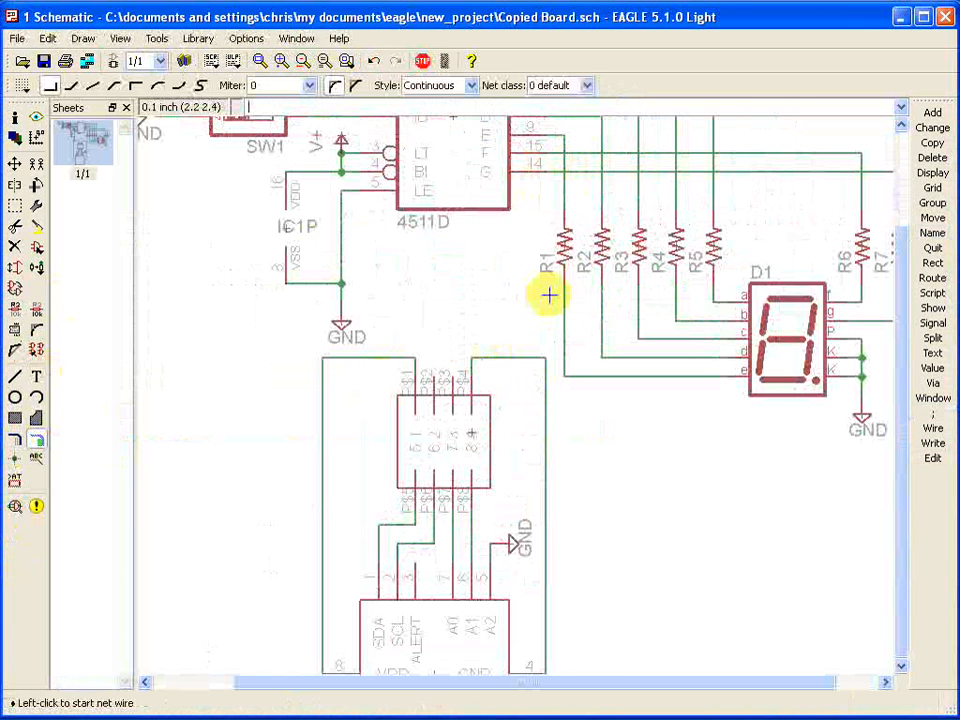
Start a new net wire from resistor R1's pin toward the sensor header.
left_click(548, 296)
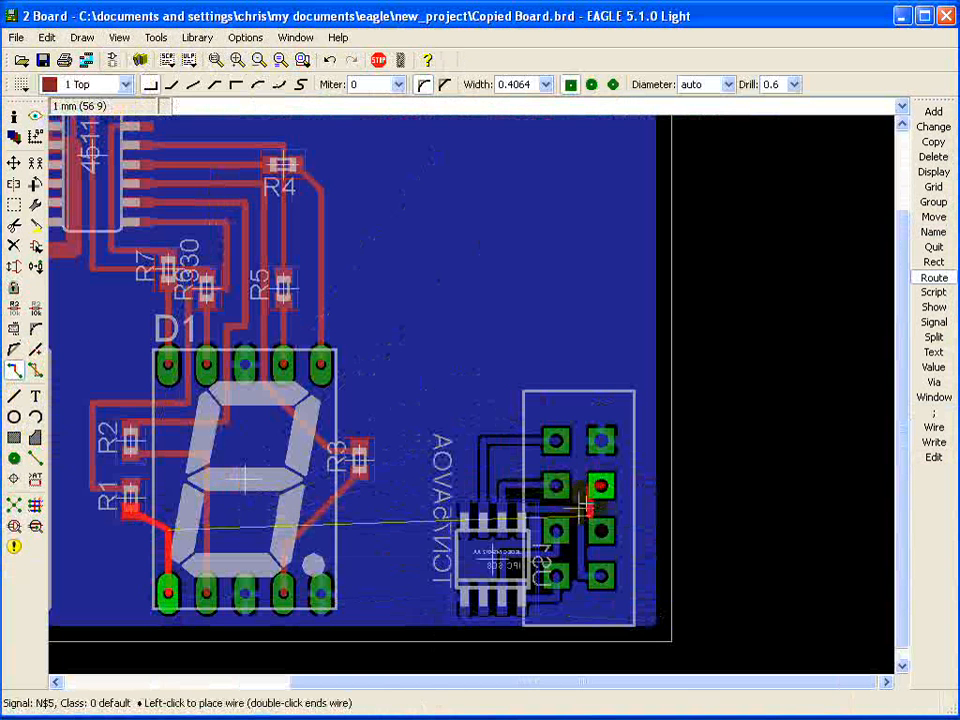
Lay the N$5 top-layer trace from R1 to the sensor header pad.
left_click(636, 624)
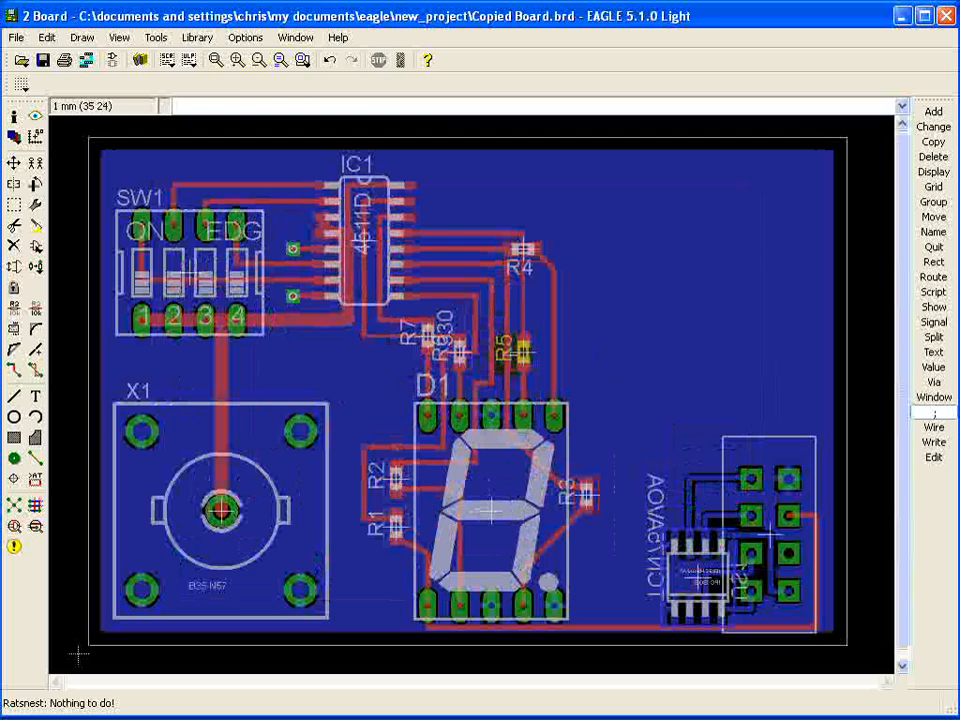
mouse_move(244, 180)
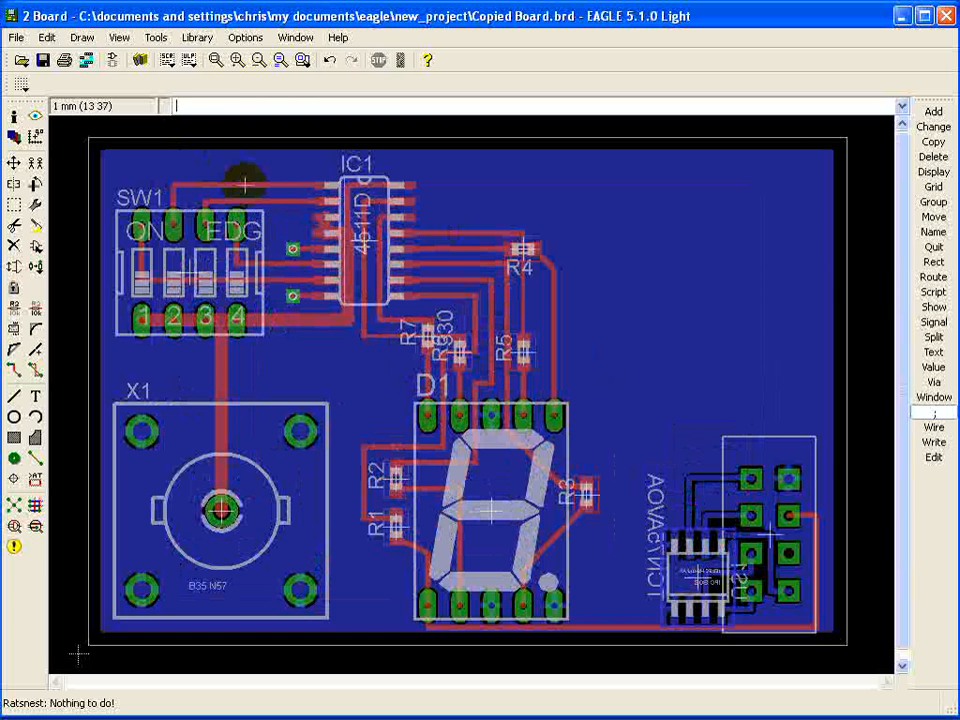
mouse_move(136, 676)
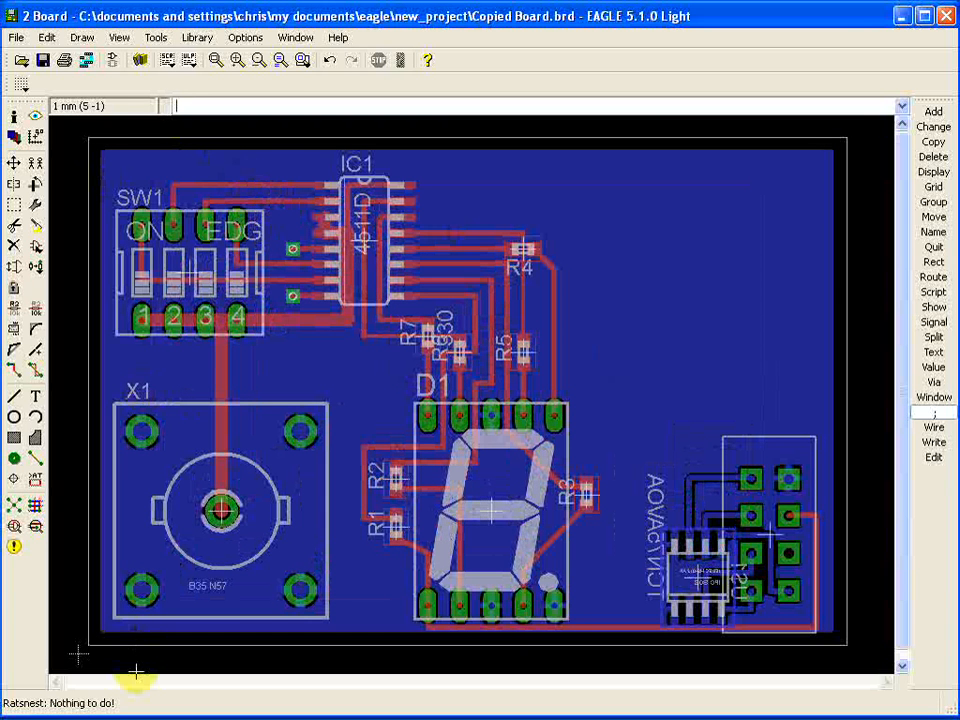